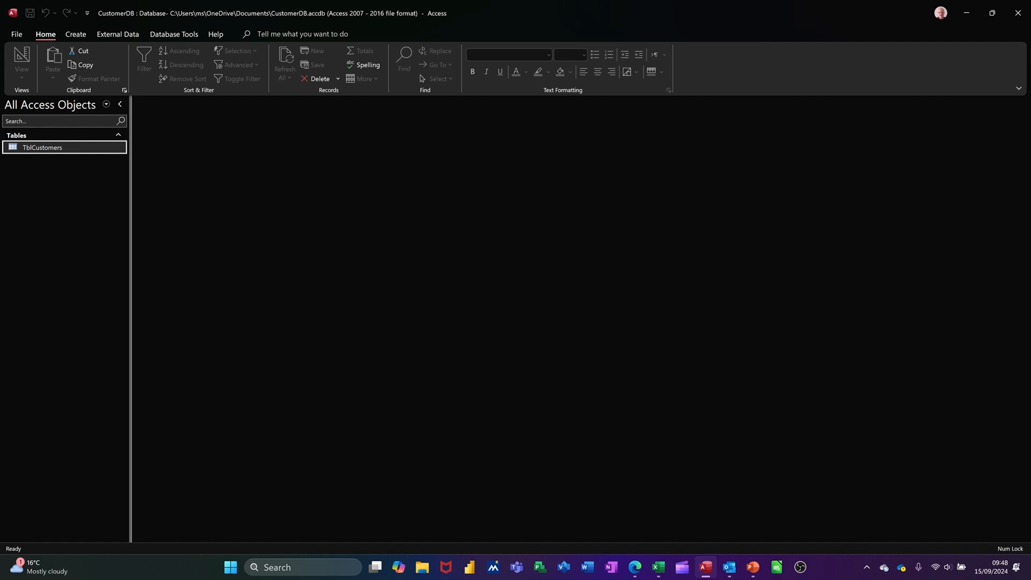
mouse_move(919, 377)
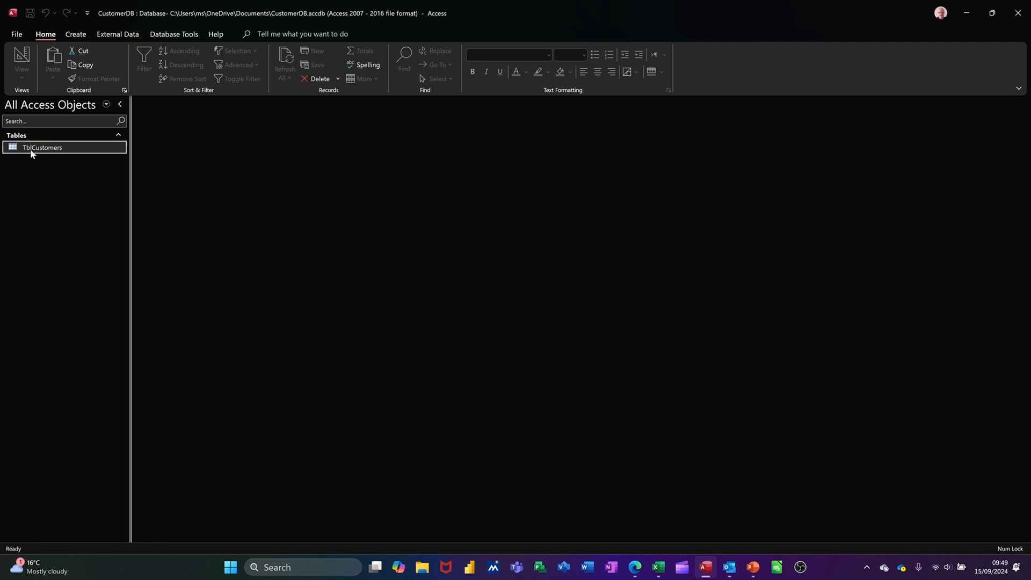
- Open TblCustomers from the Navigation Pane to view its three customer records
double_click(42, 150)
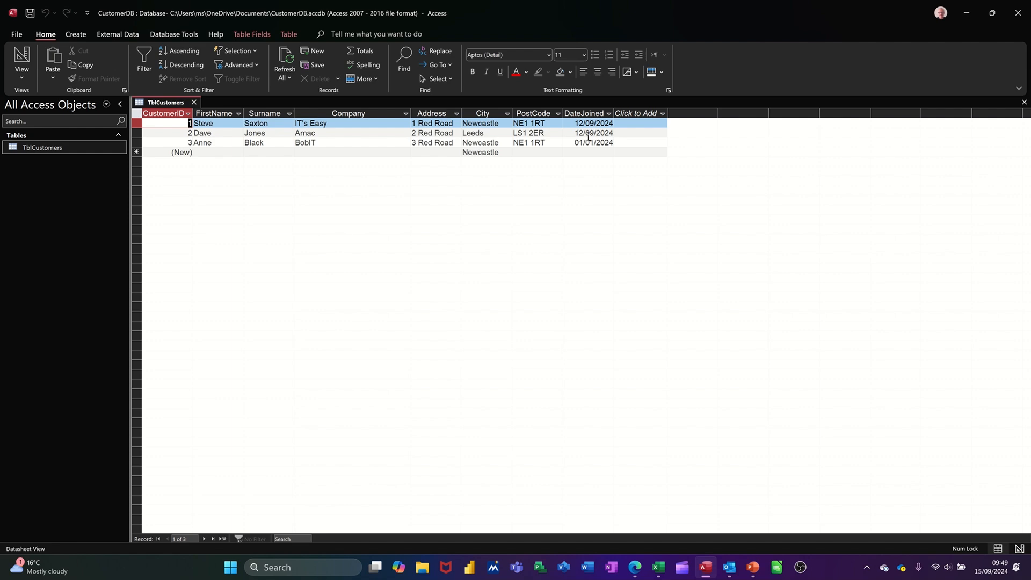
- In design view, enter >=Now()-1 as the DateJoined field's validation rule
left_click(21, 59)
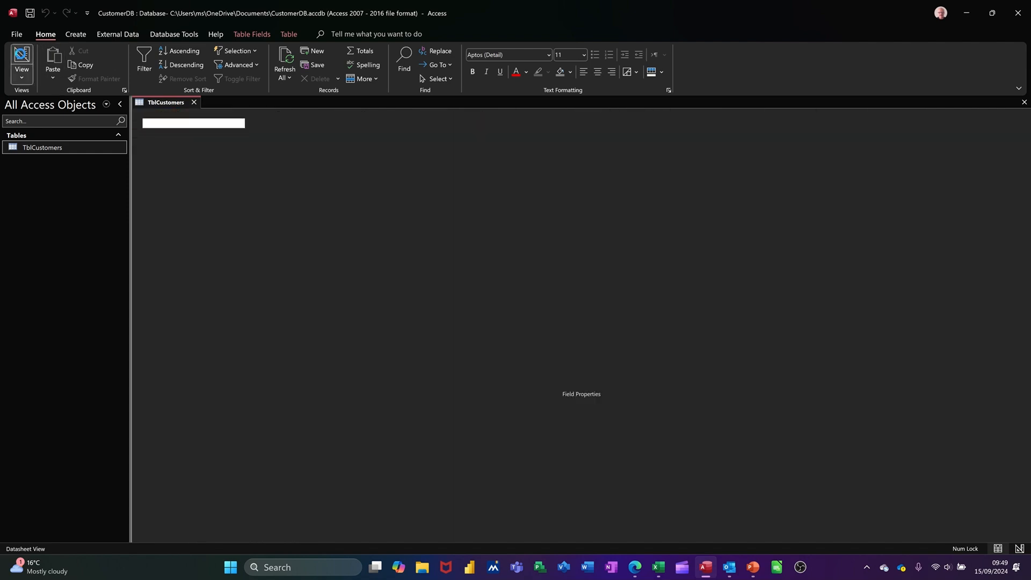
left_click(21, 62)
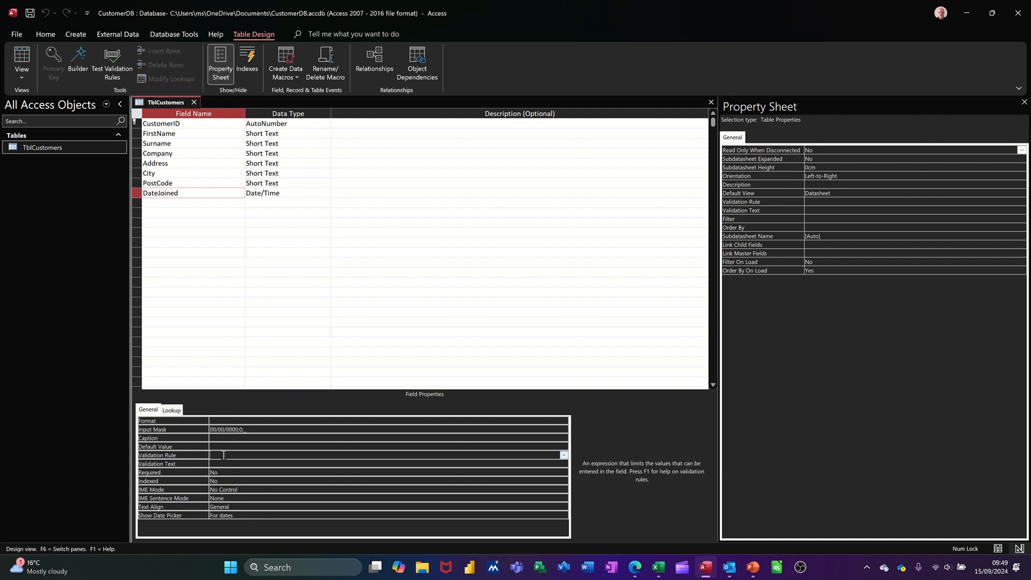
type(">")
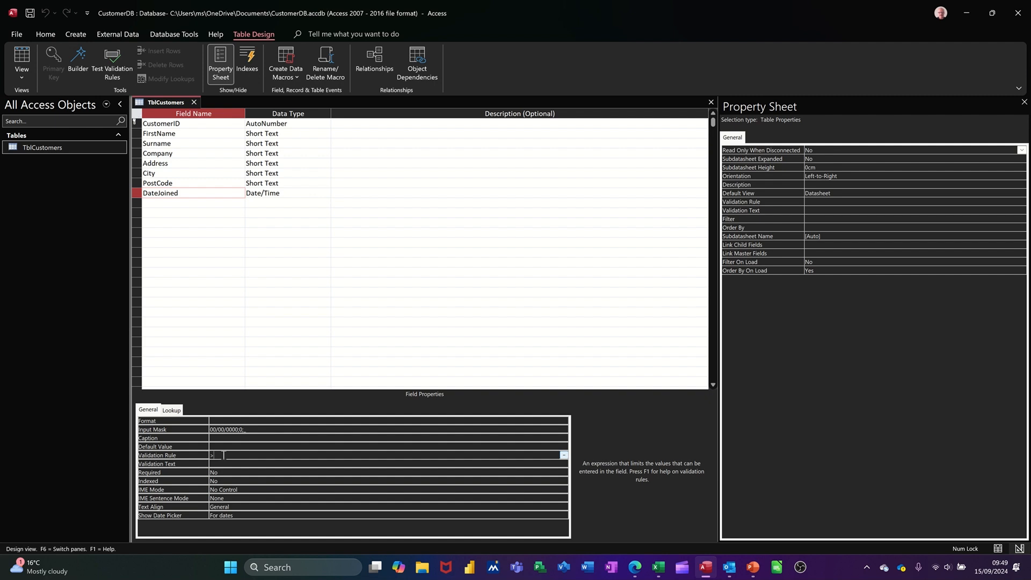
type("=")
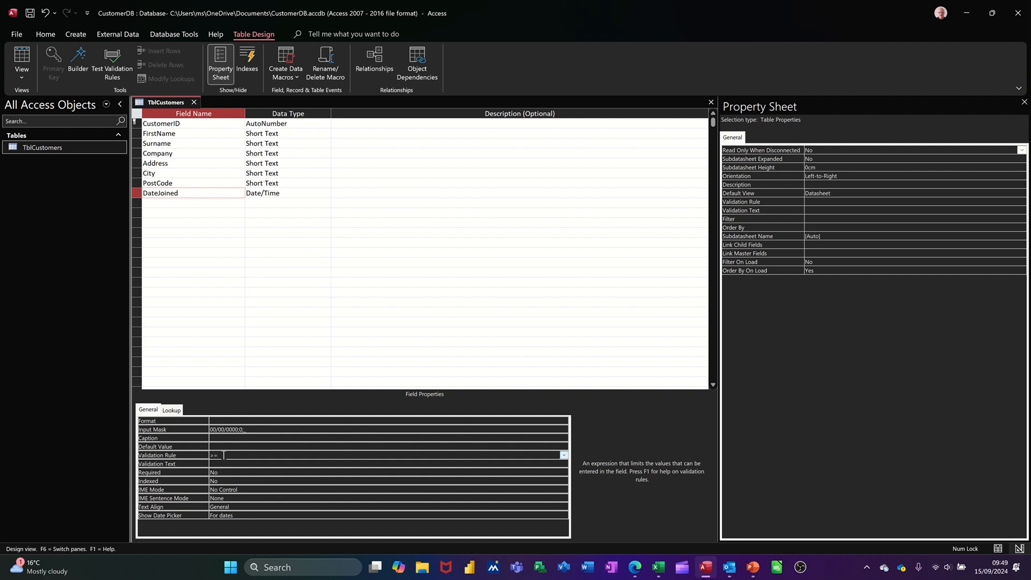
type("Now(")
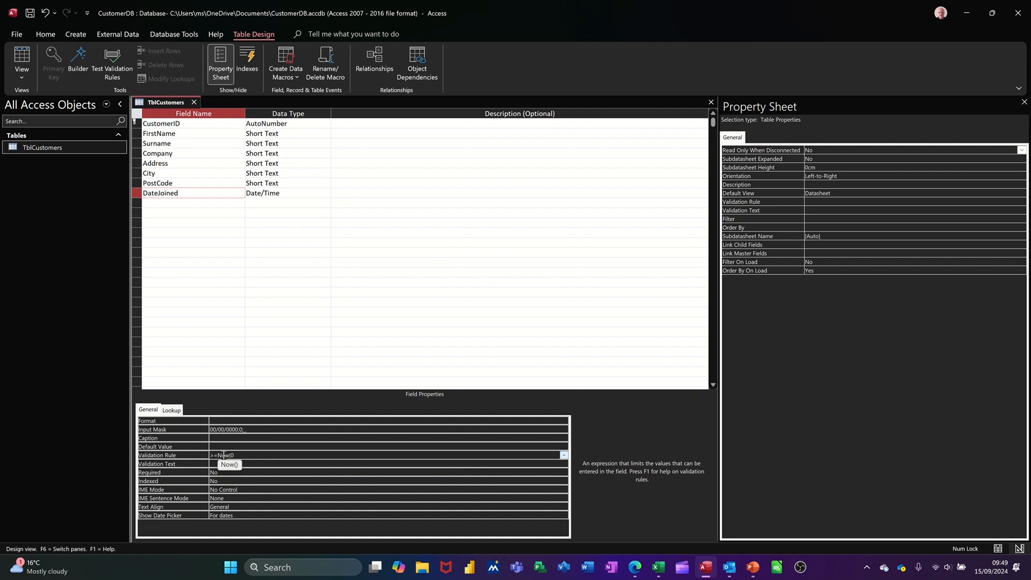
type("0-1")
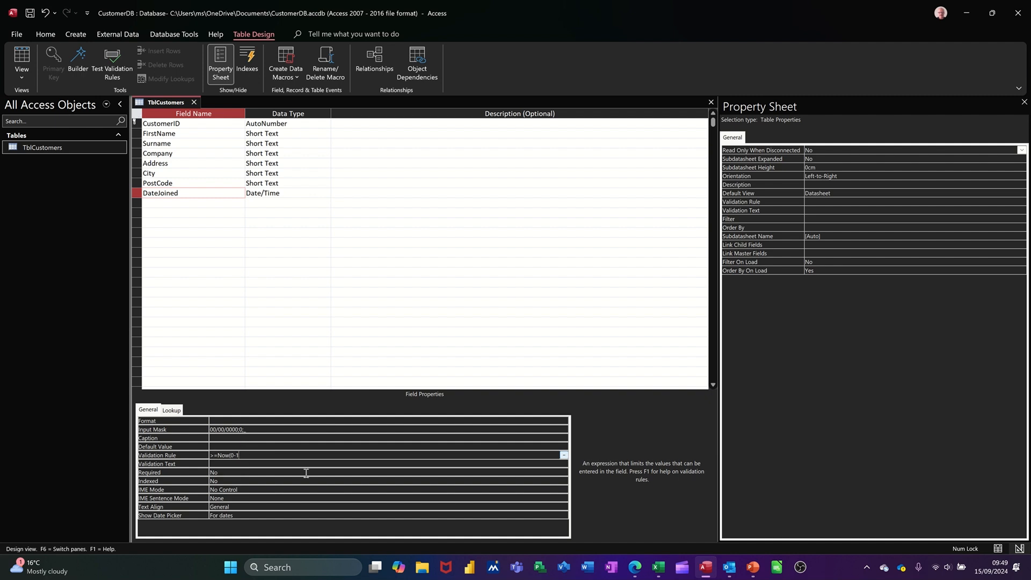
mouse_move(247, 452)
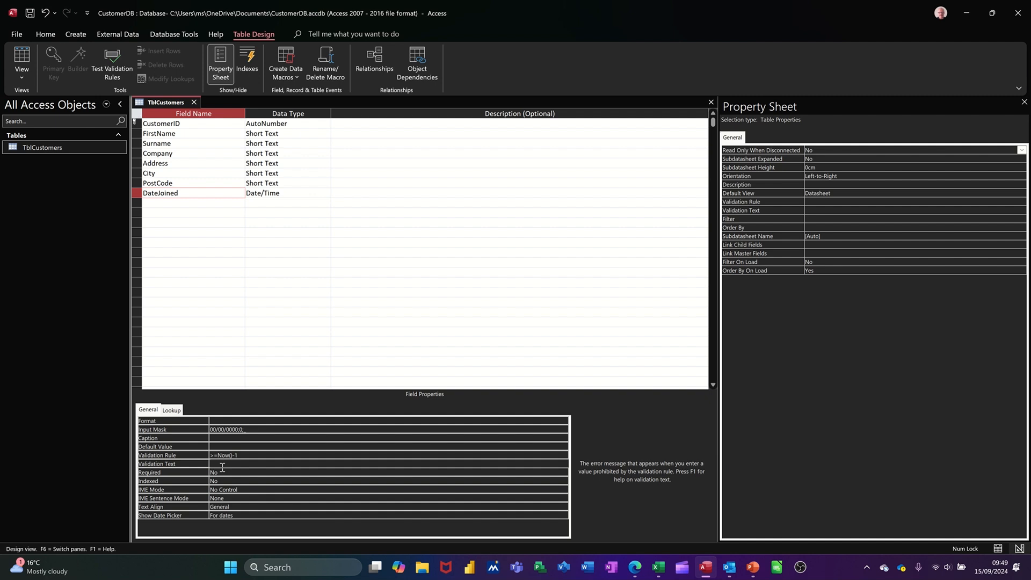
- Set DateJoined's validation text to 'Enter a date in the future'
type("Enter")
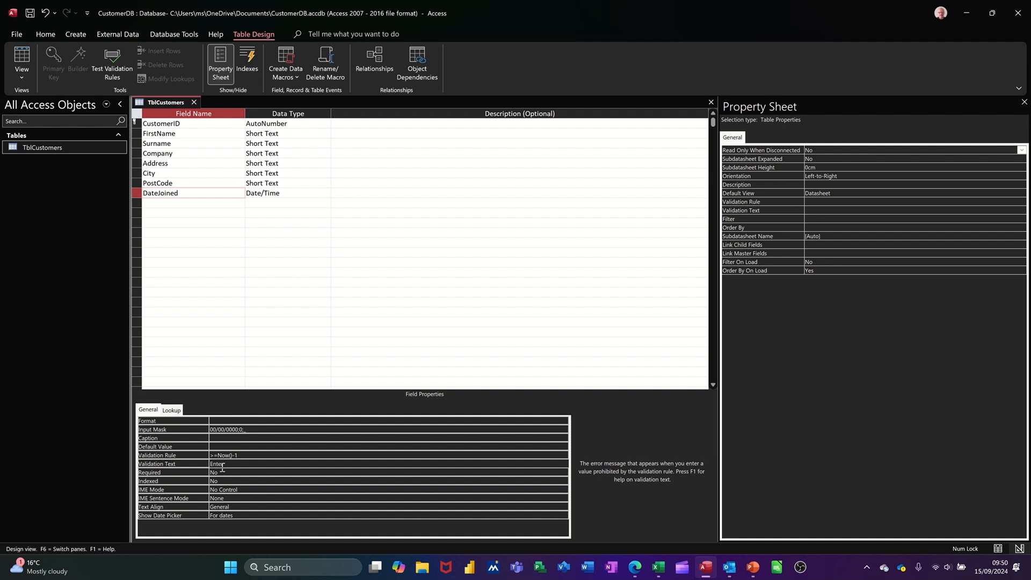
type("a date")
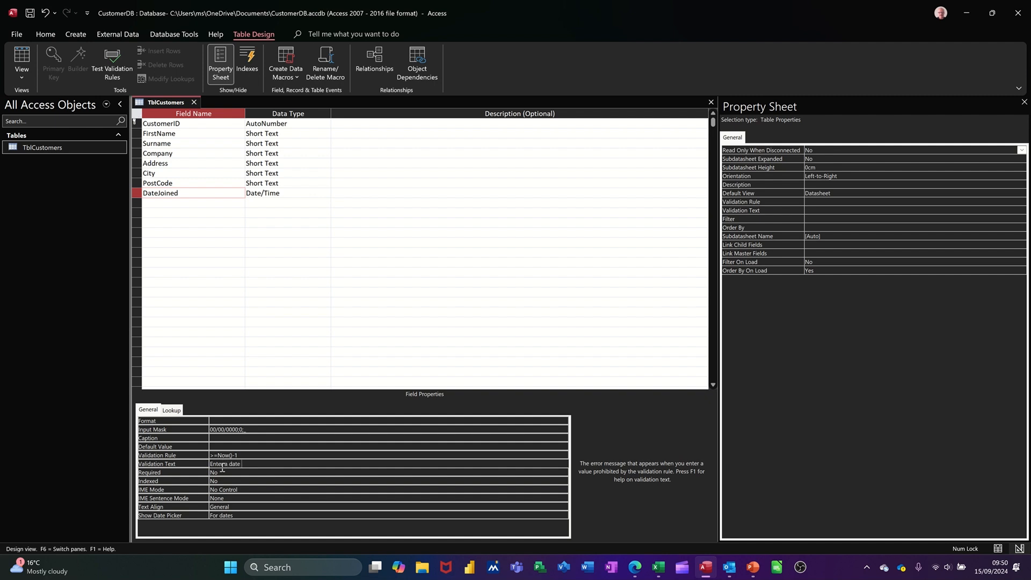
type("in the f")
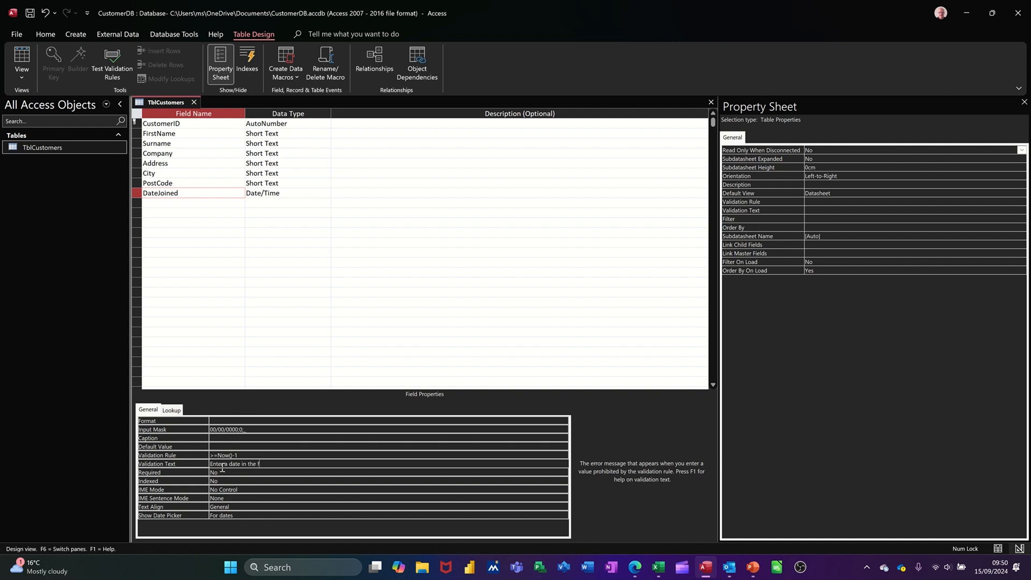
type("uture")
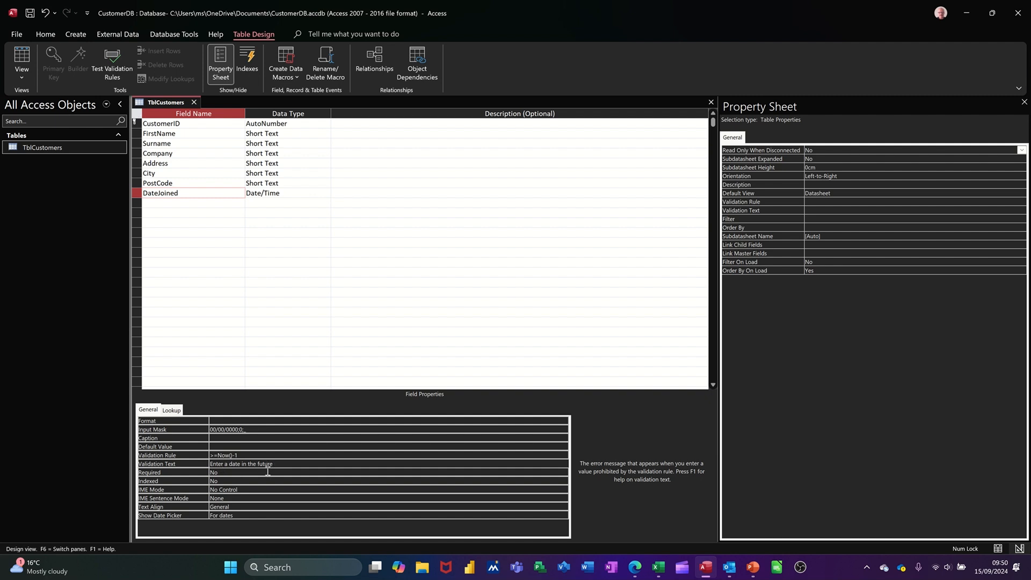
left_click(263, 472)
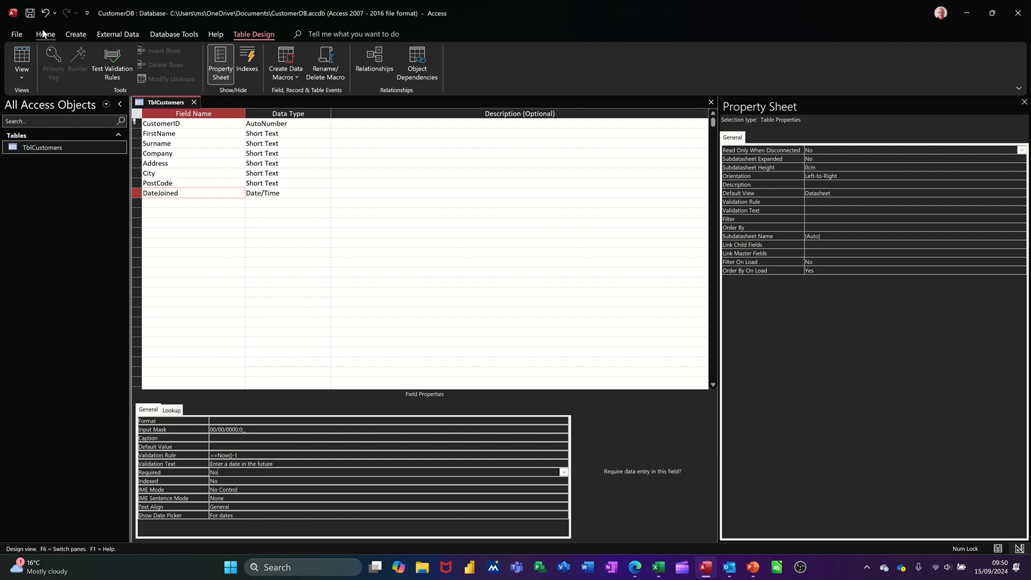
- Save the table design, testing existing data and keeping the new DateJoined rule anyway
left_click(30, 13)
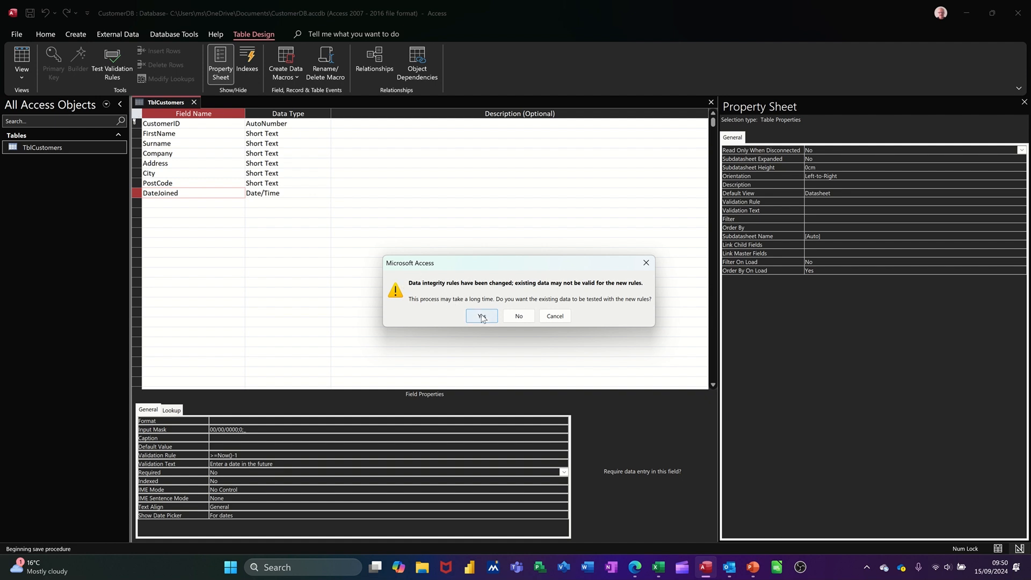
left_click(481, 316)
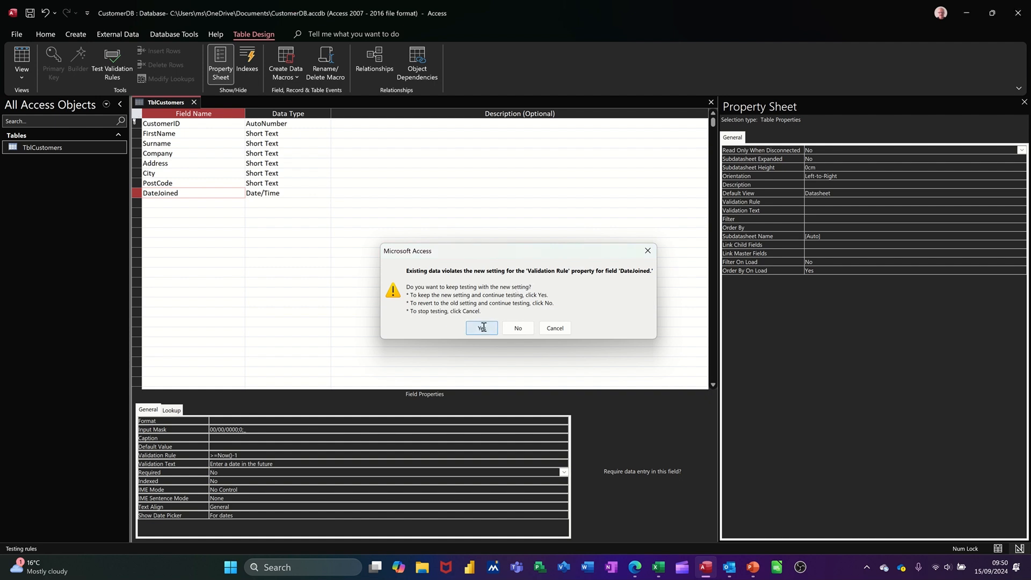
left_click(481, 327)
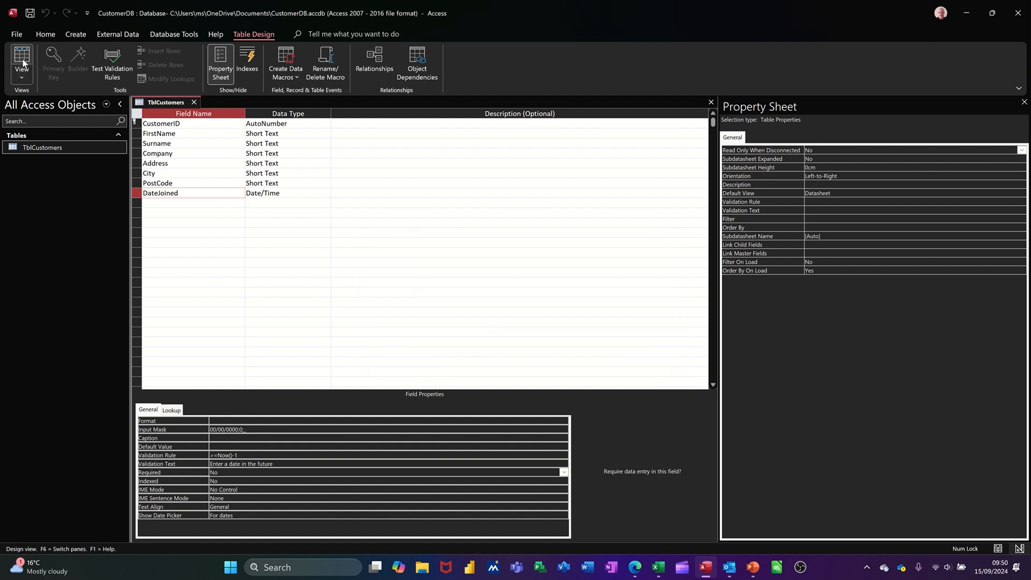
- Return to the datasheet and select DateJoined cells, dismissing the input mask error
left_click(22, 62)
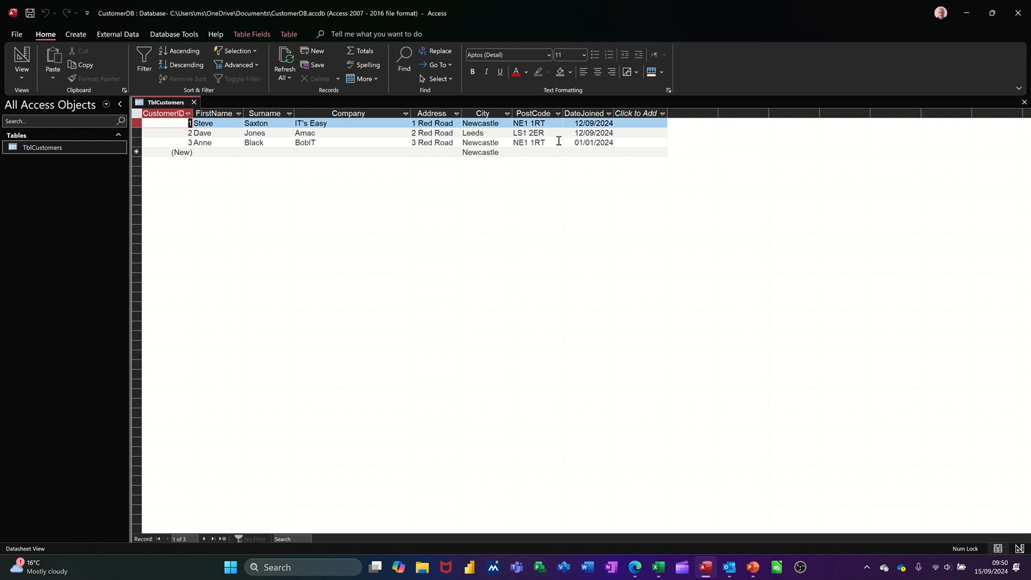
left_click(592, 123)
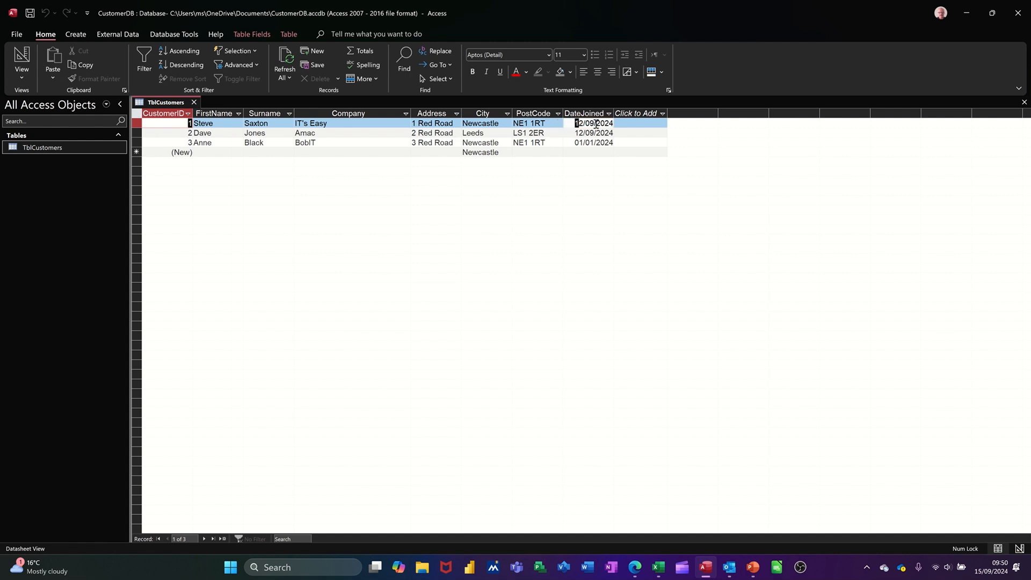
left_click(593, 123)
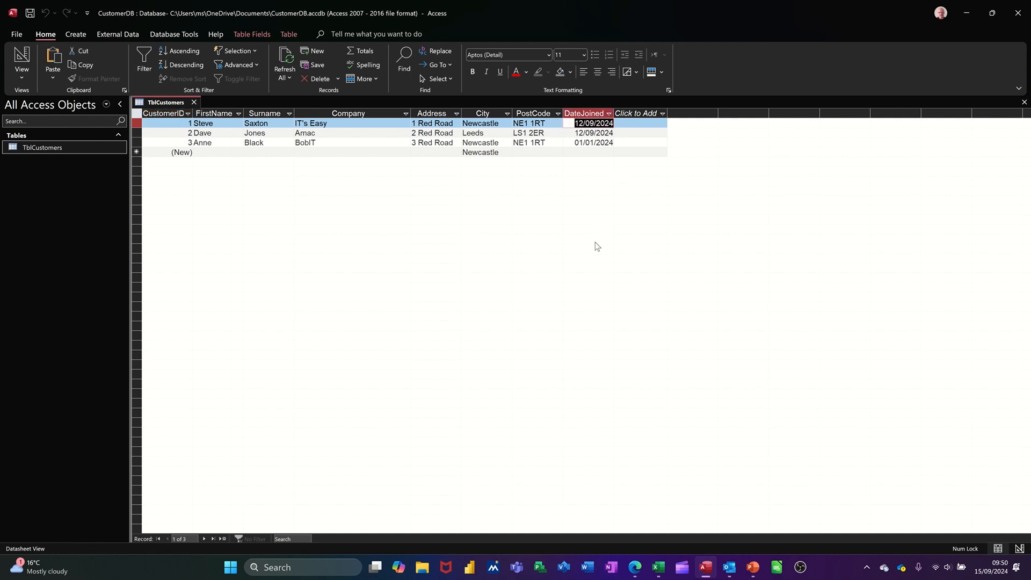
left_click(592, 133)
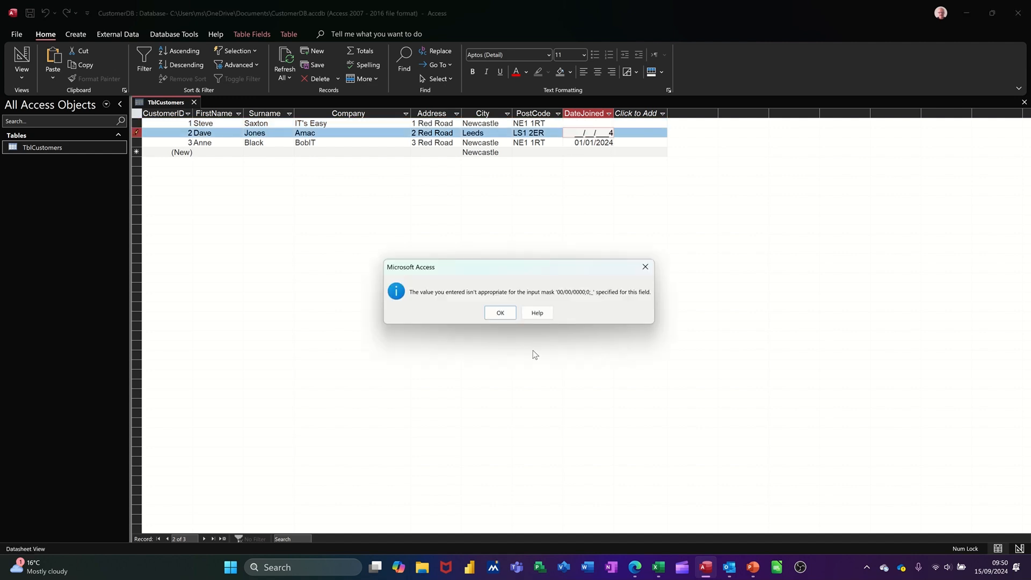
left_click(499, 313)
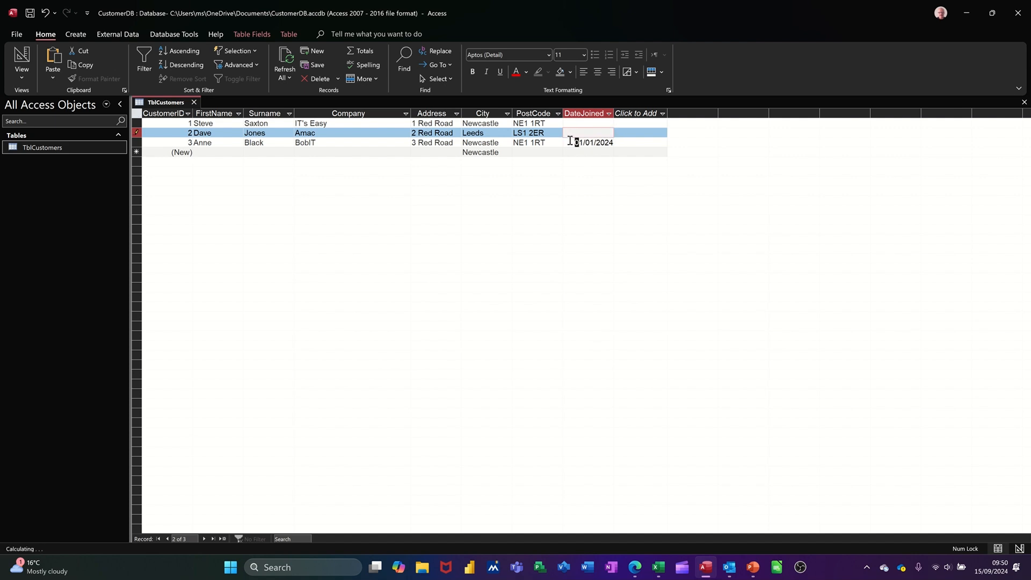
- Enter 15/09/2024 as Steve's DateJoined and move to Dave's record
left_click(588, 143)
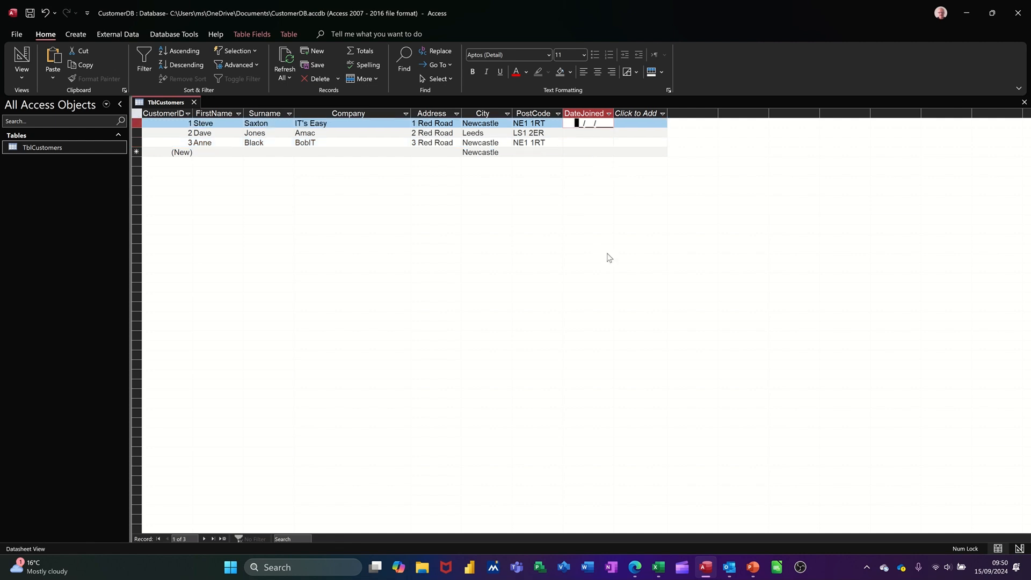
type("15/09/2024")
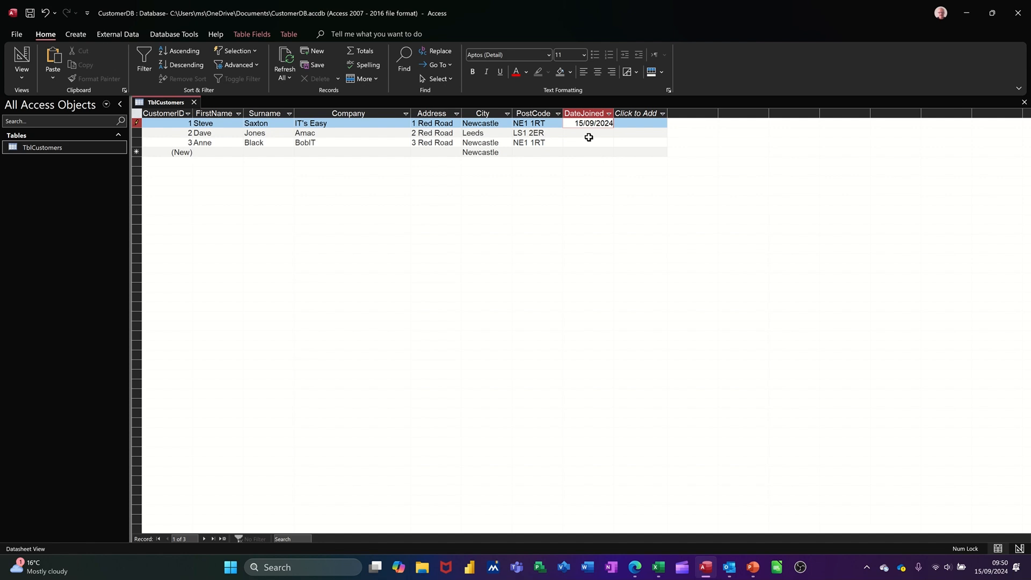
left_click(589, 133)
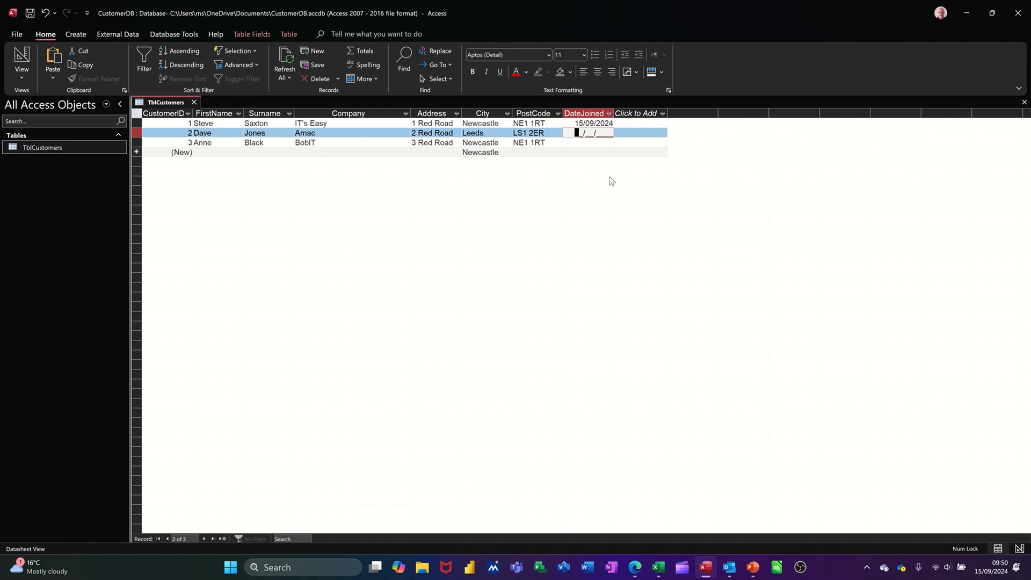
- Enter 12/09/2024 for Dave's DateJoined and acknowledge the 'Enter a date in the future' warning
type("12/09/20")
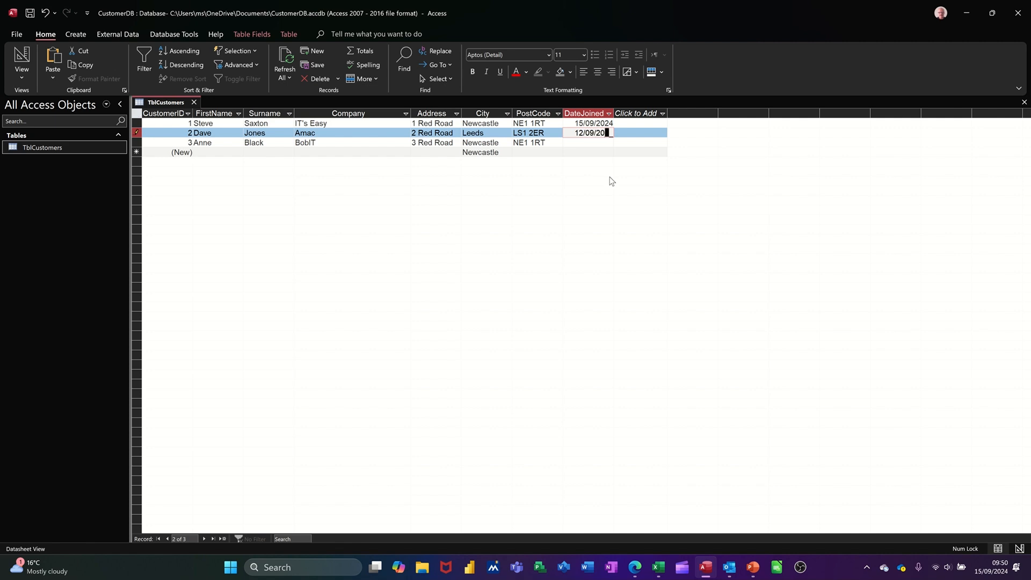
key("enter")
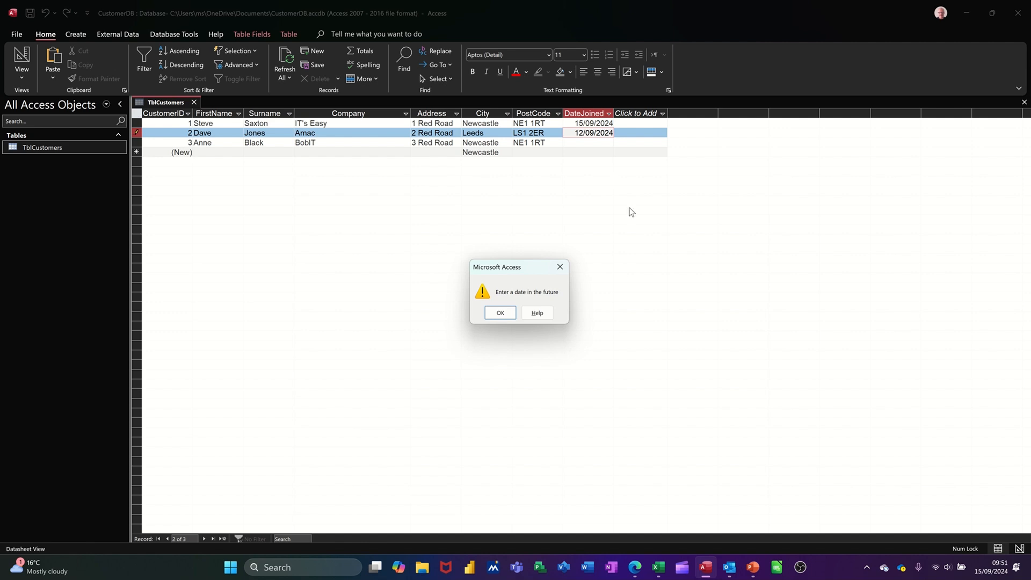
mouse_move(541, 308)
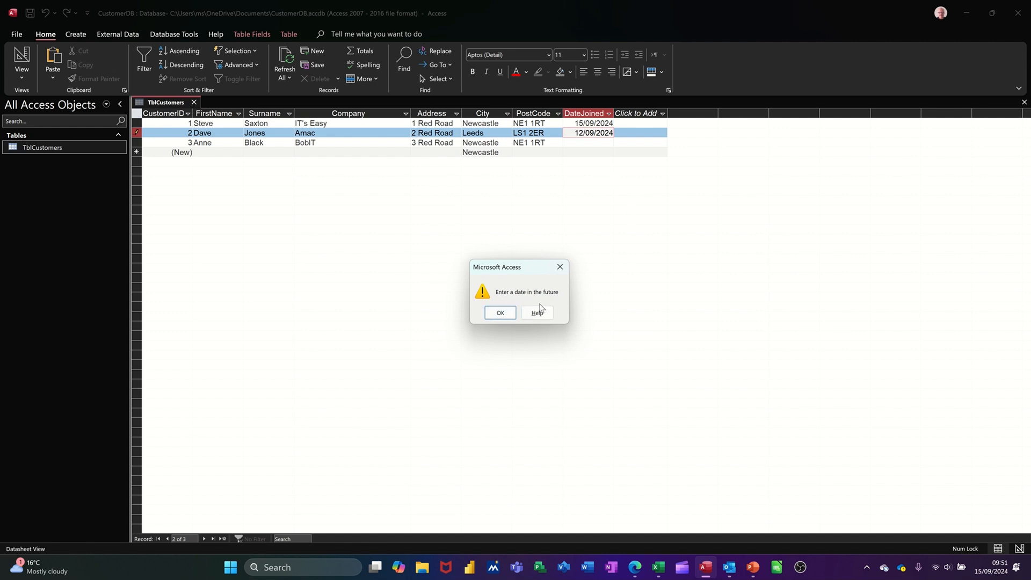
mouse_move(545, 306)
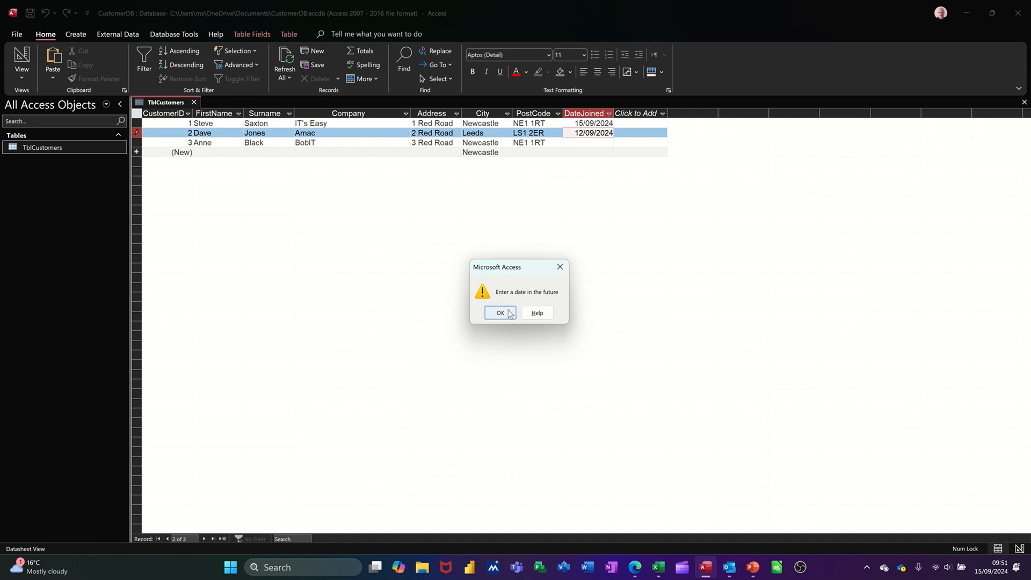
left_click(500, 313)
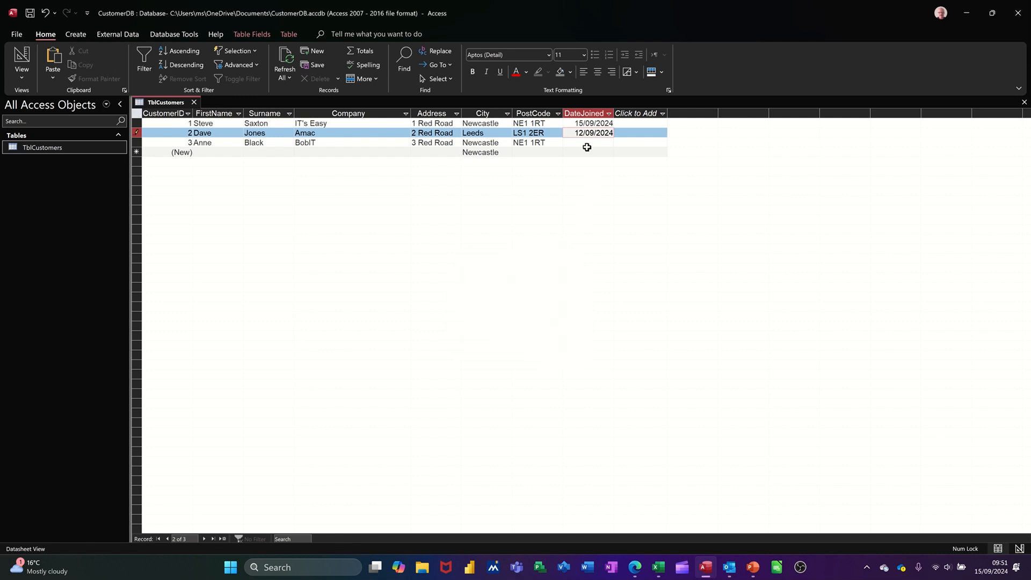
- Correct Dave's DateJoined to 15/09/2024, commit it, and return to design view
left_click(592, 133)
type("5")
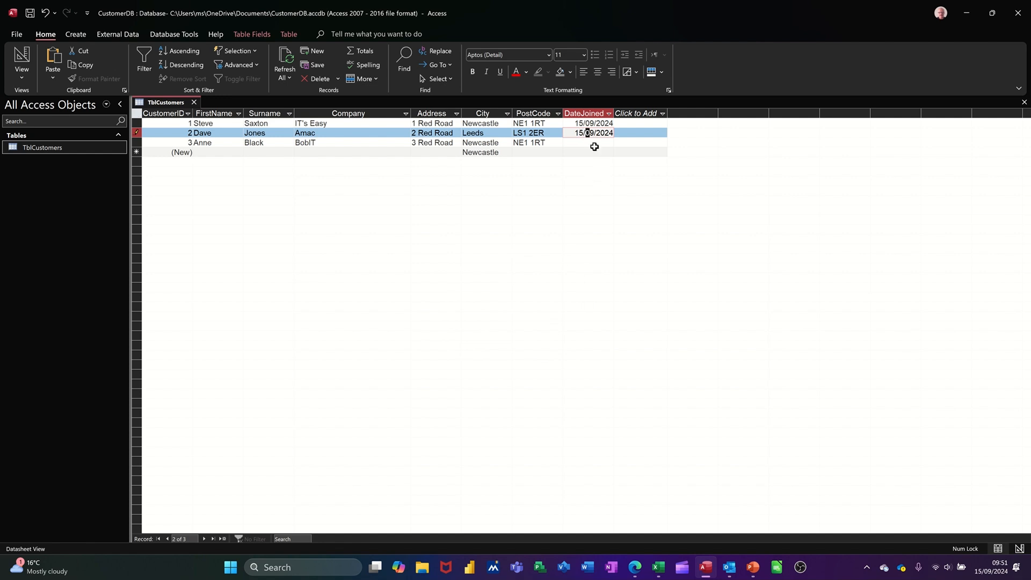
left_click(592, 143)
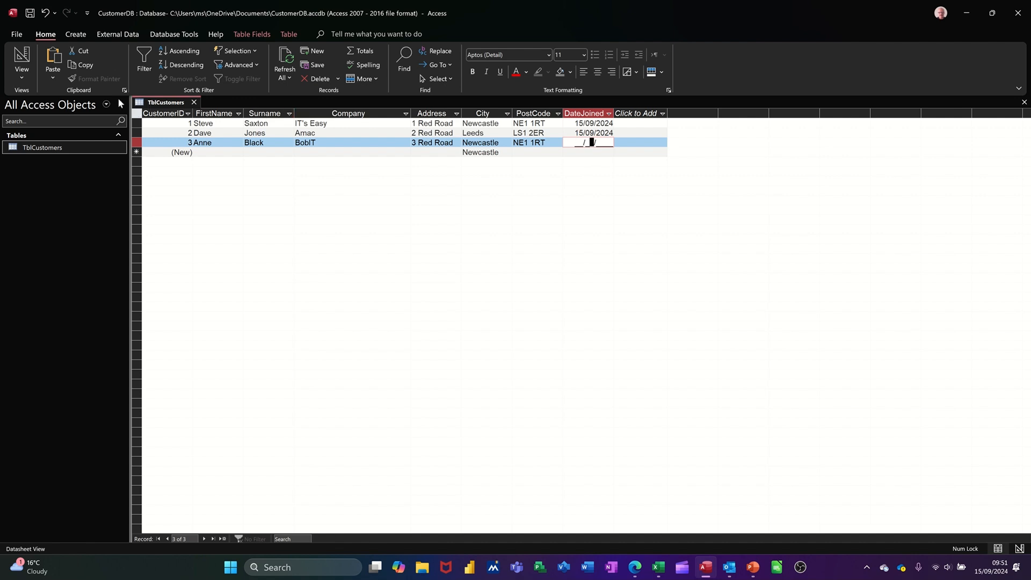
left_click(21, 59)
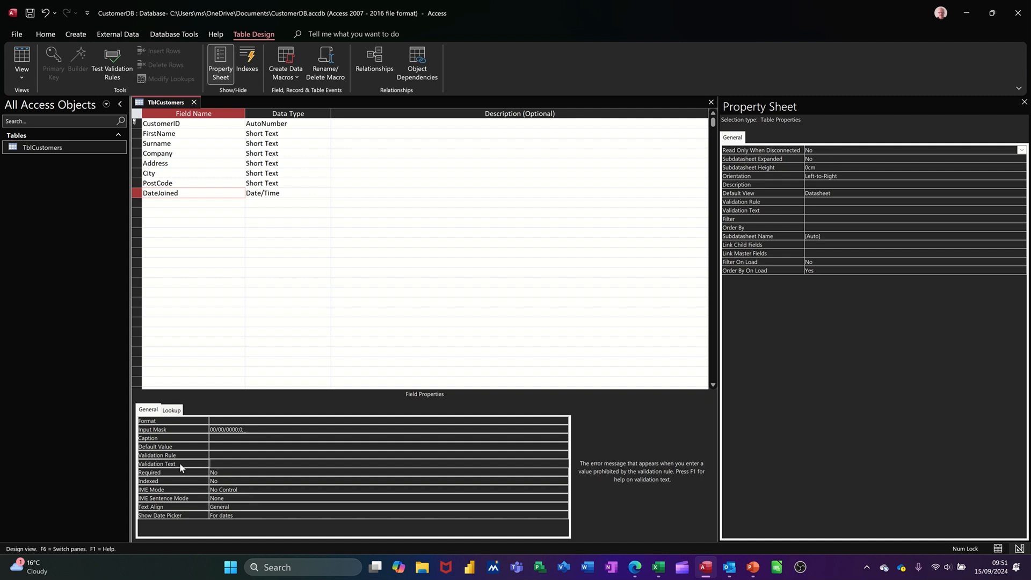
- Add a DateFounded field with the Date/Time data type below DateJoined
left_click(192, 202)
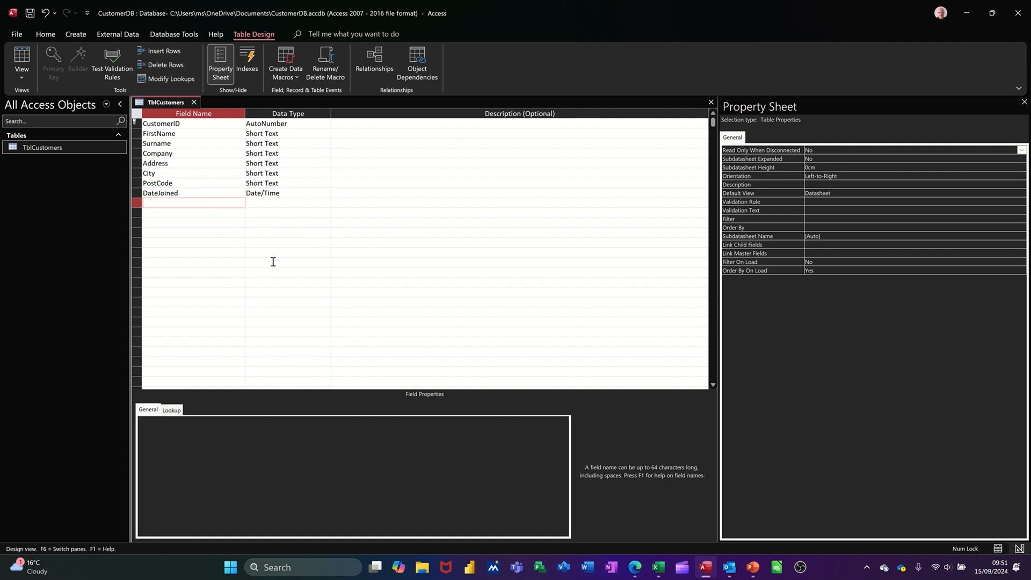
mouse_move(286, 267)
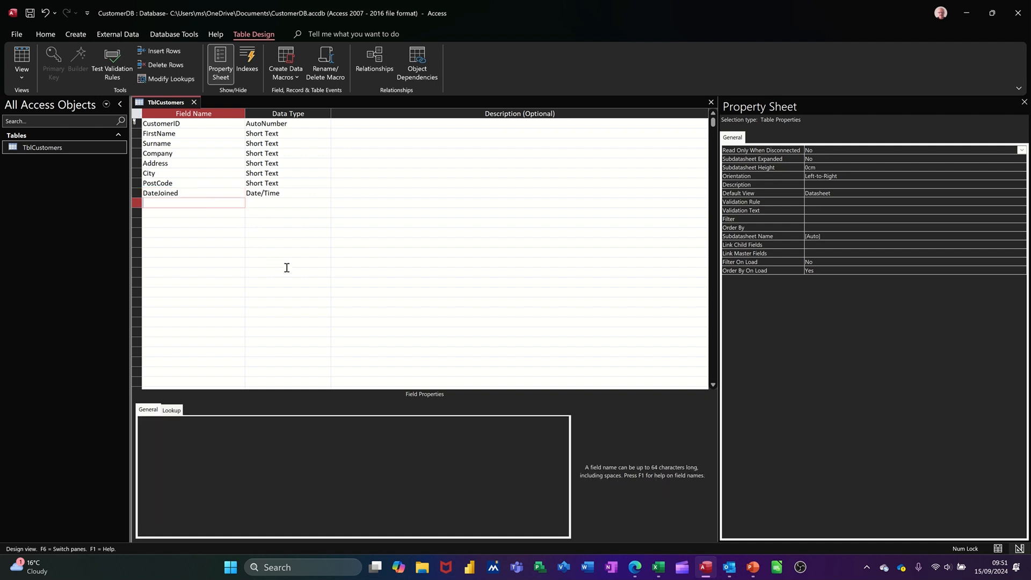
type("DateFounded")
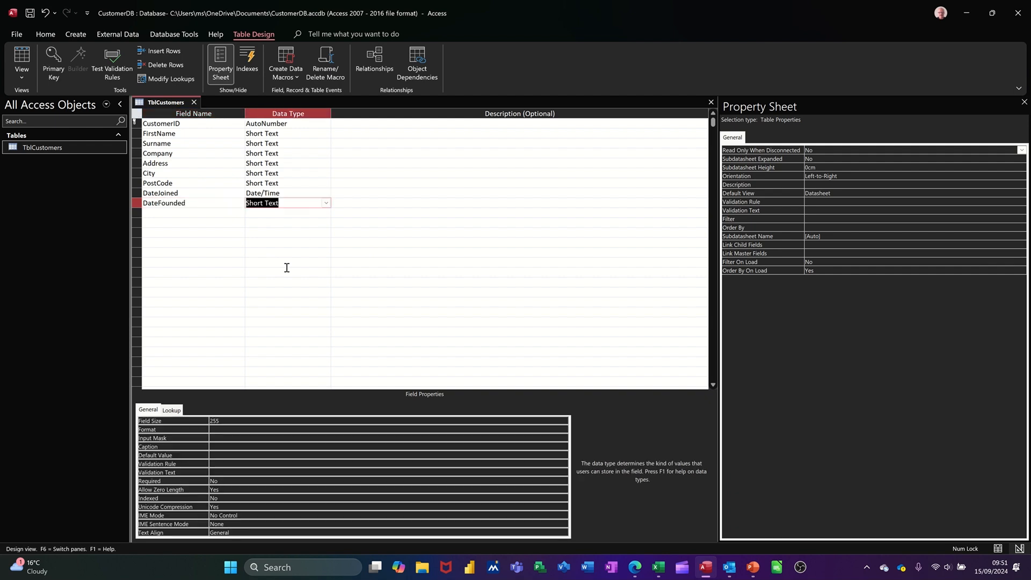
left_click(288, 203)
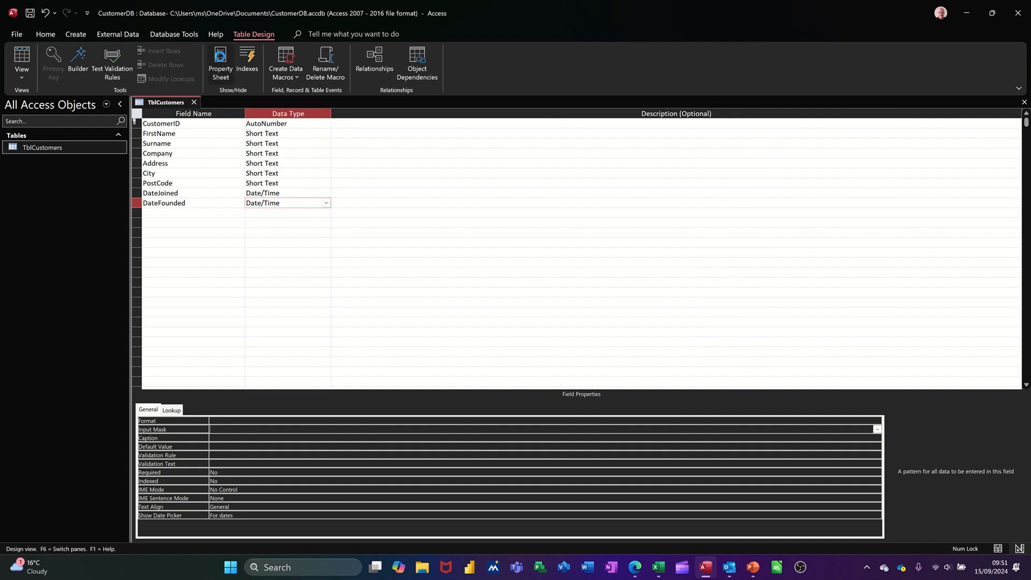
left_click(220, 59)
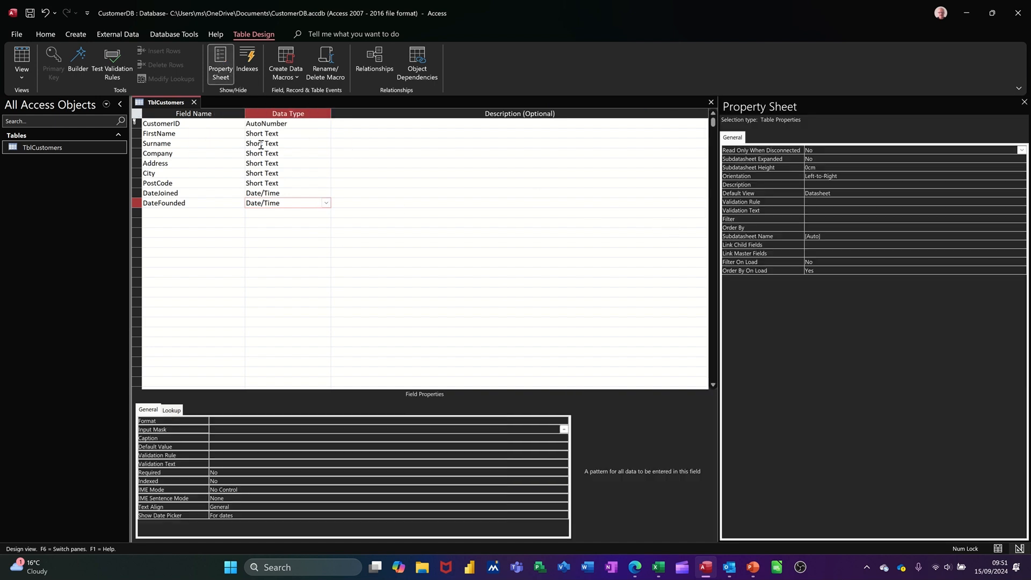
mouse_move(184, 193)
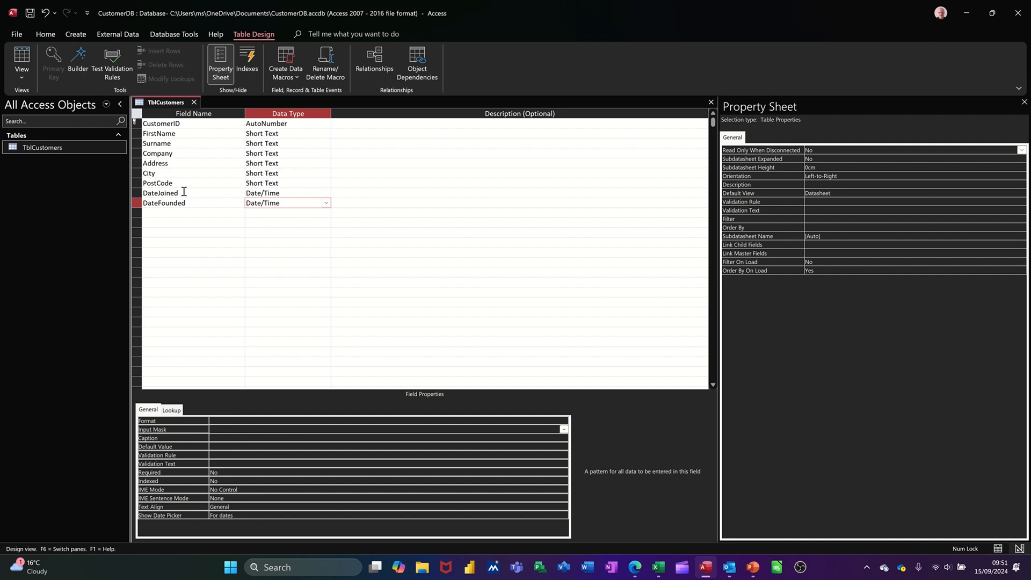
left_click(160, 193)
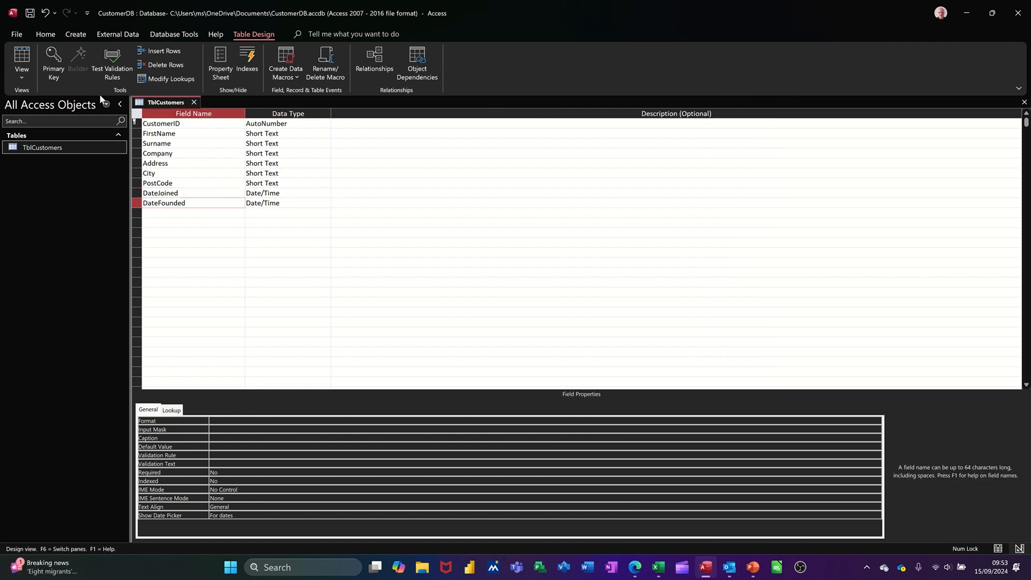
mouse_move(30, 12)
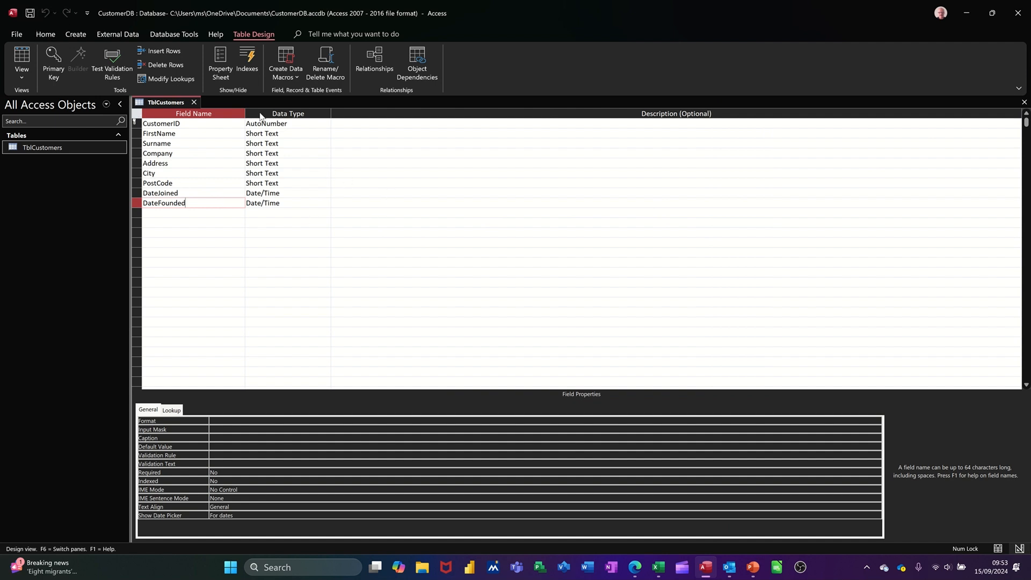
- Show the table-level Property Sheet for TblCustomers
left_click(220, 63)
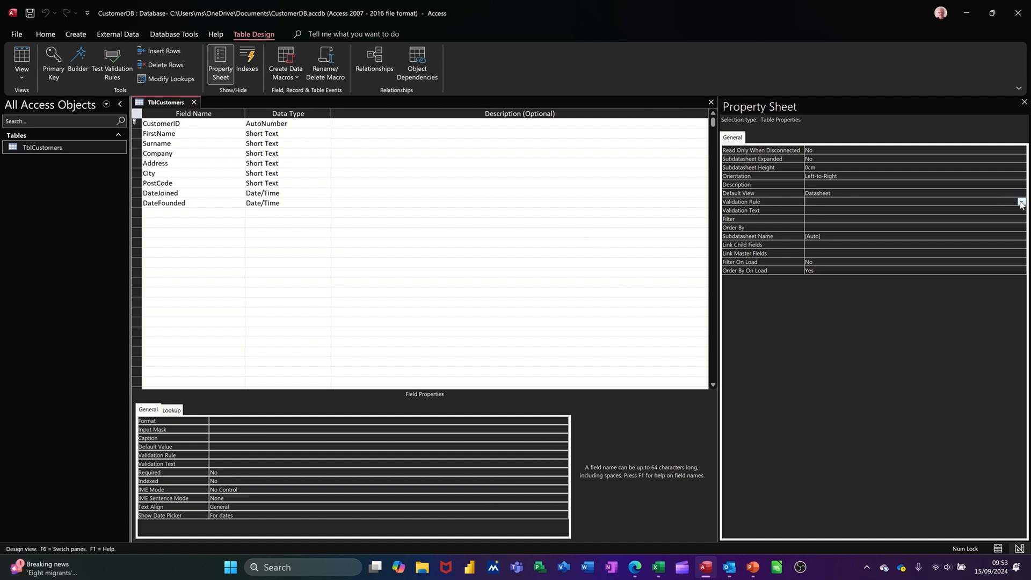
- Build the table validation rule [DateJoined]>=[DateFounded] in Expression Builder and confirm it
left_click(1021, 202)
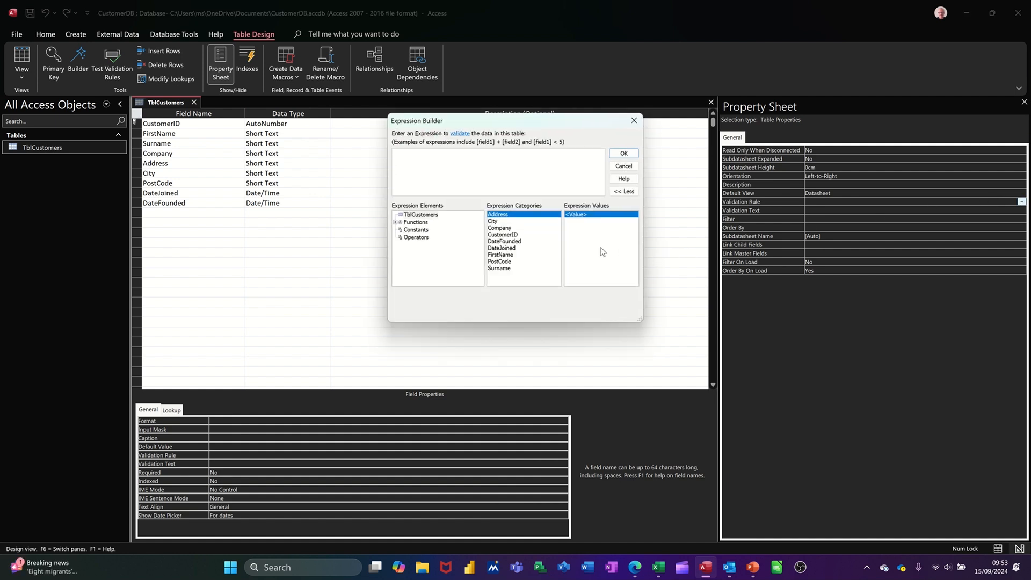
mouse_move(524, 256)
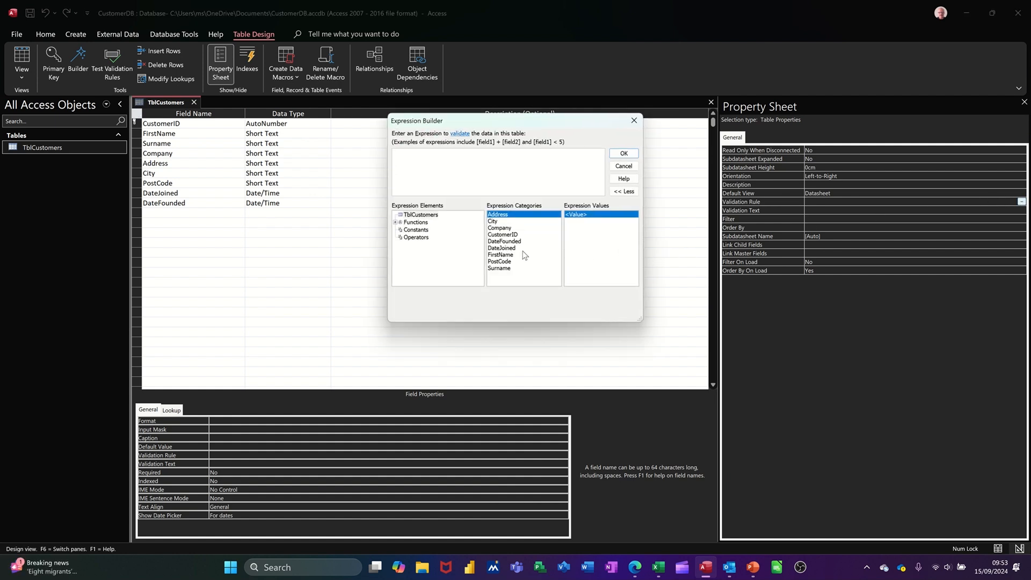
double_click(501, 248)
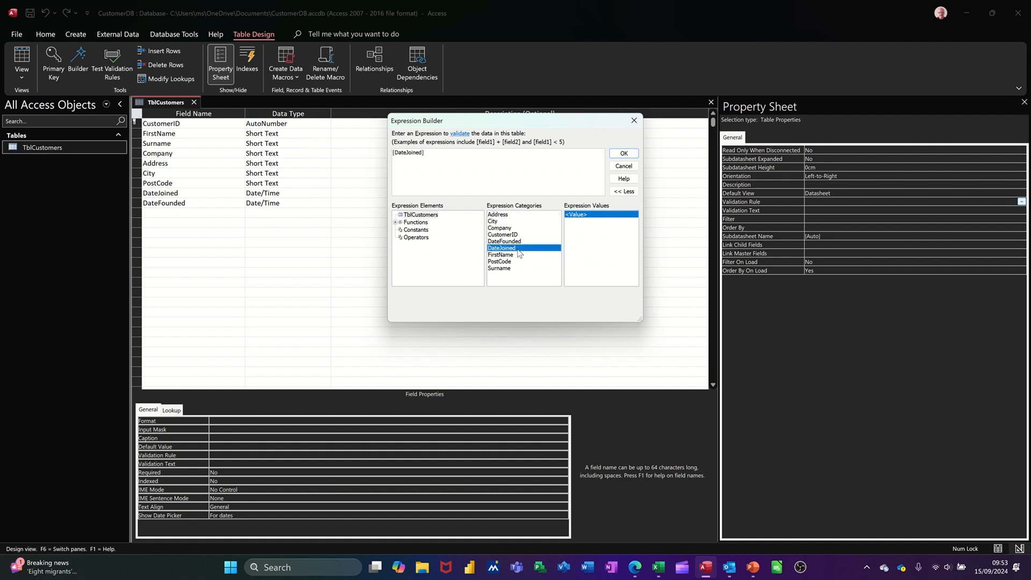
type(">")
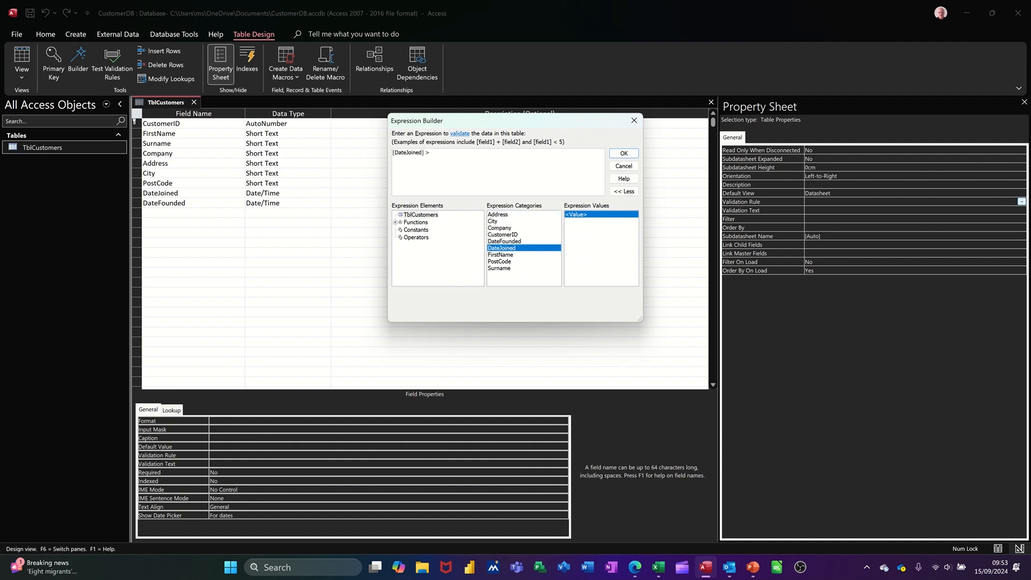
type("=")
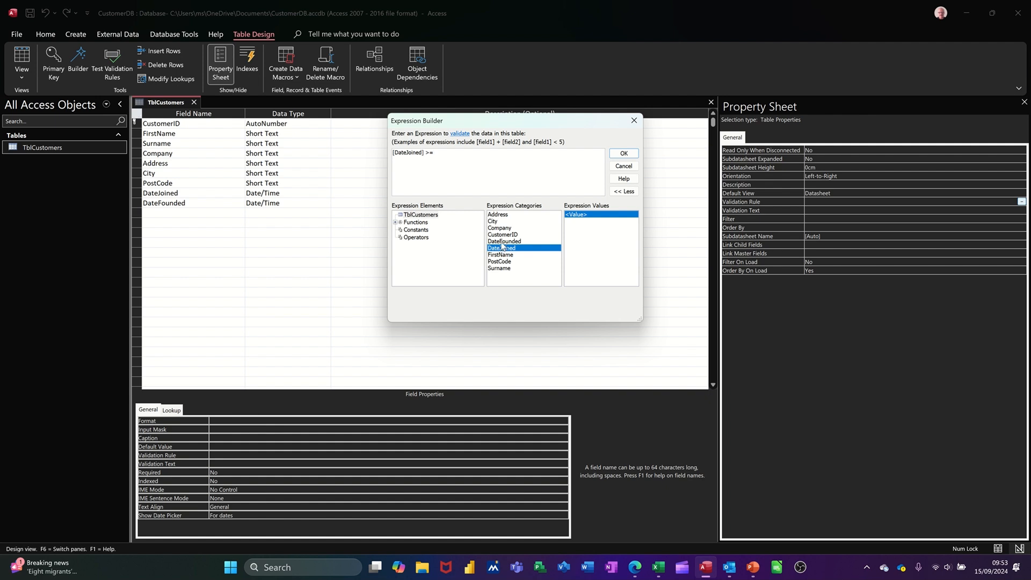
double_click(505, 241)
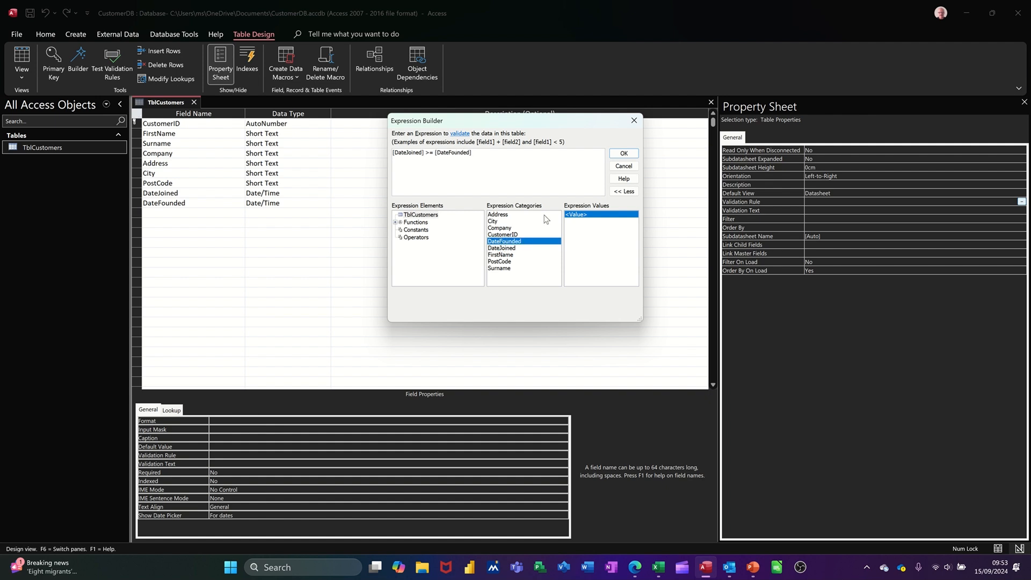
left_click(622, 154)
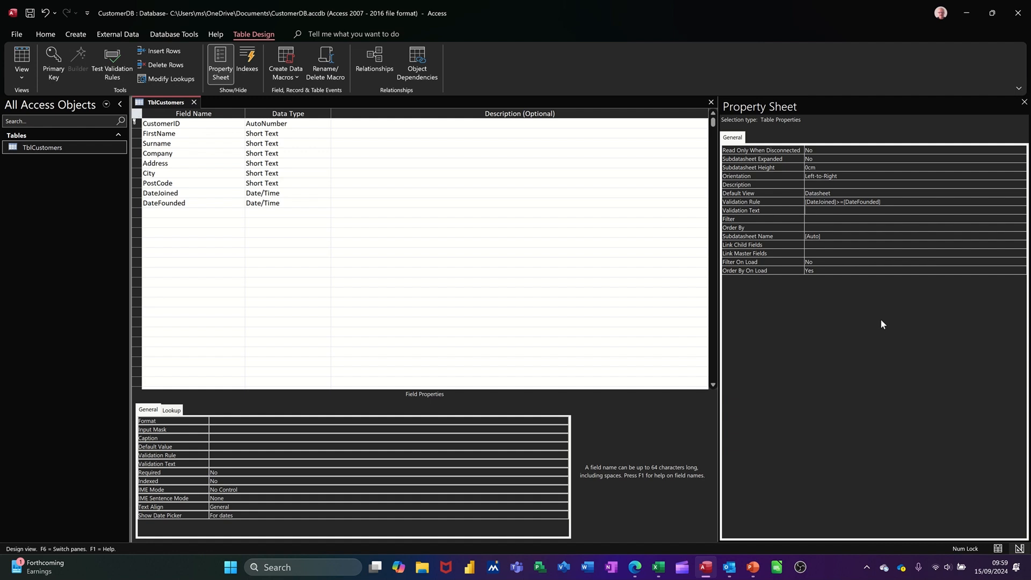
- Enter "Date Founded mist be less than date joined" as the table's Validation Text
type("Date Founded mist be less than")
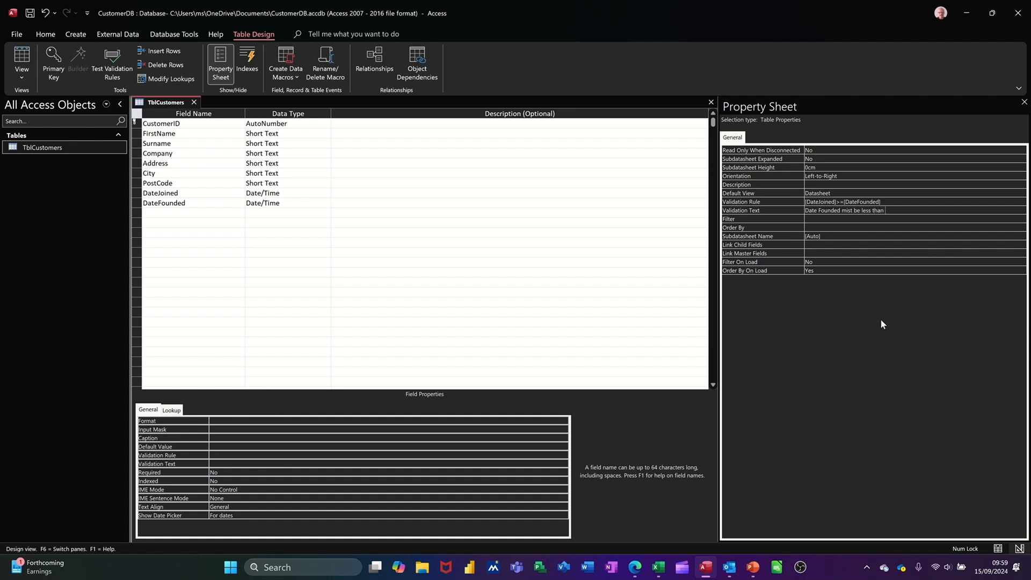
type("date joi")
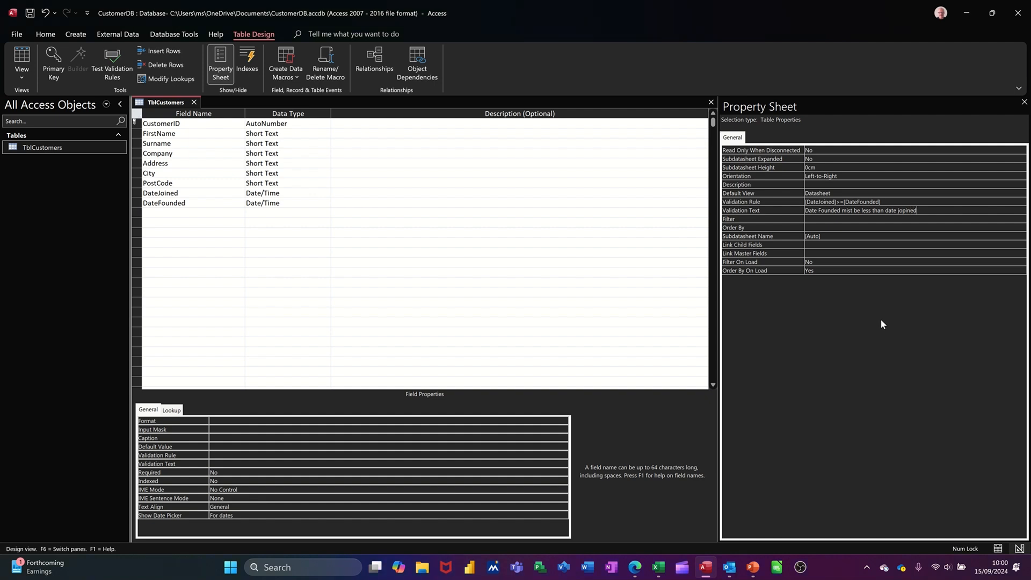
key("Backspace")
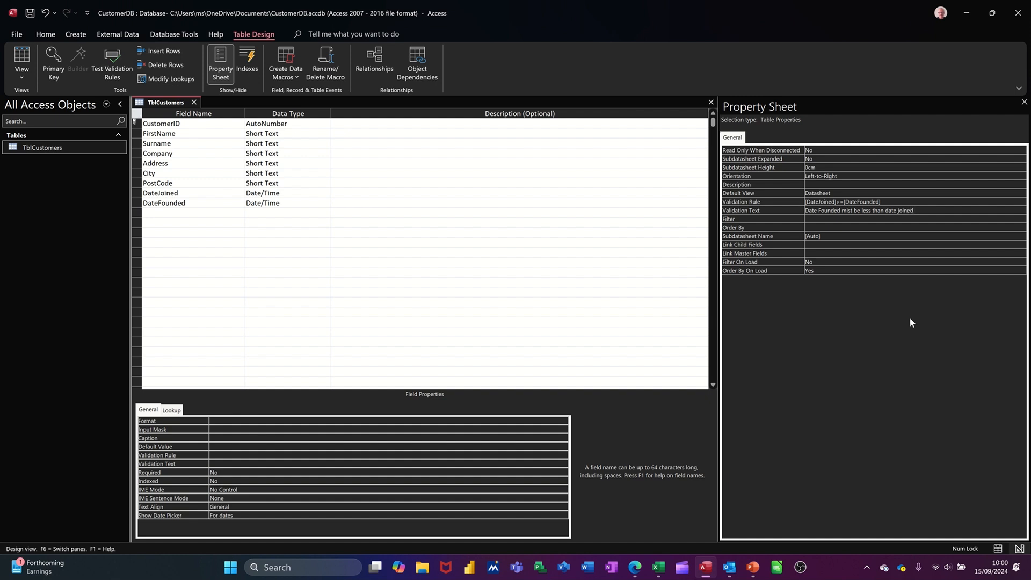
mouse_move(130, 124)
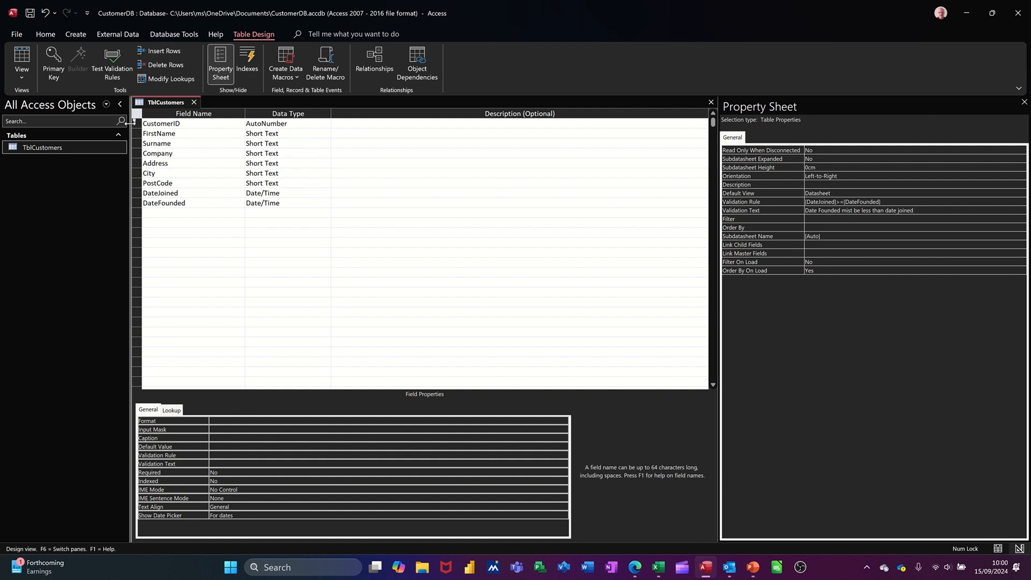
mouse_move(22, 58)
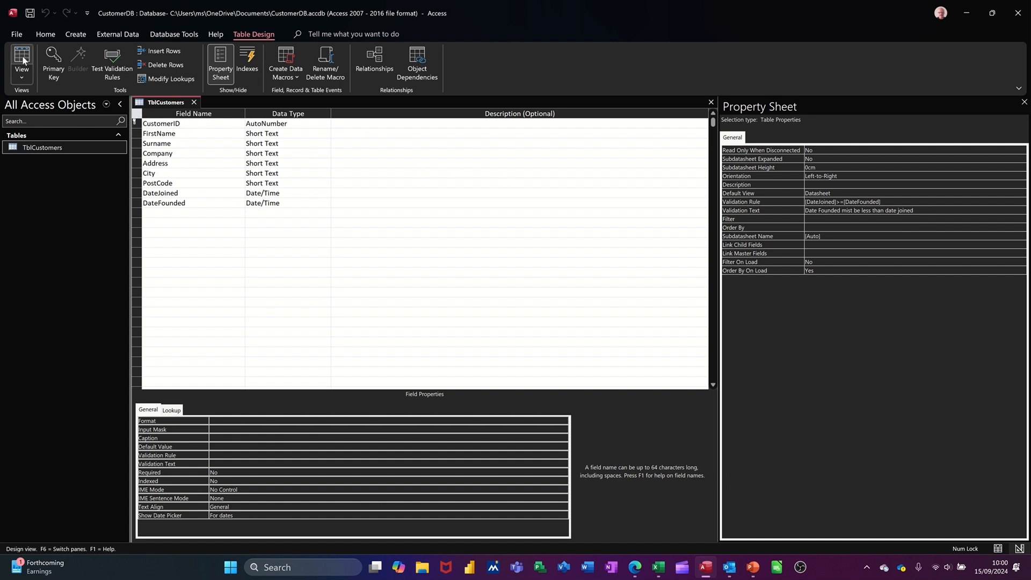
- In datasheet view, give Steve DateFounded 15/09/2024 and Dave 24/09/2024, triggering the date error
left_click(22, 63)
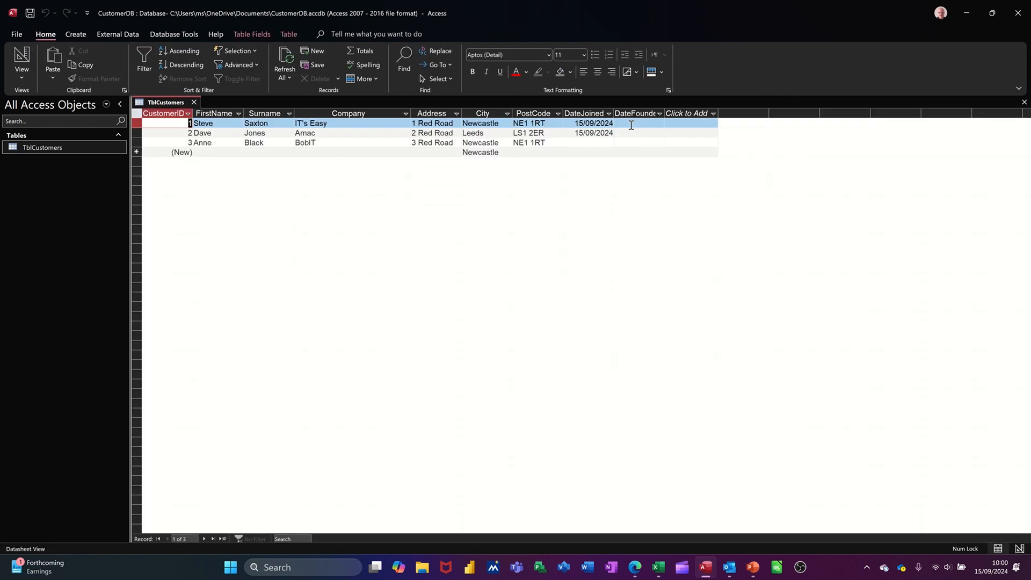
left_click(634, 123)
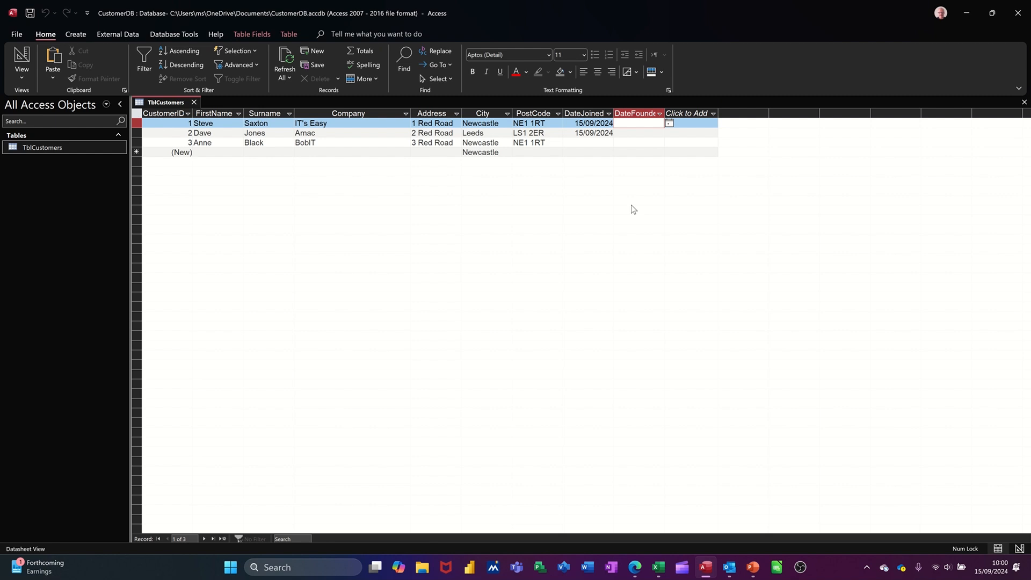
type("15/09/2024")
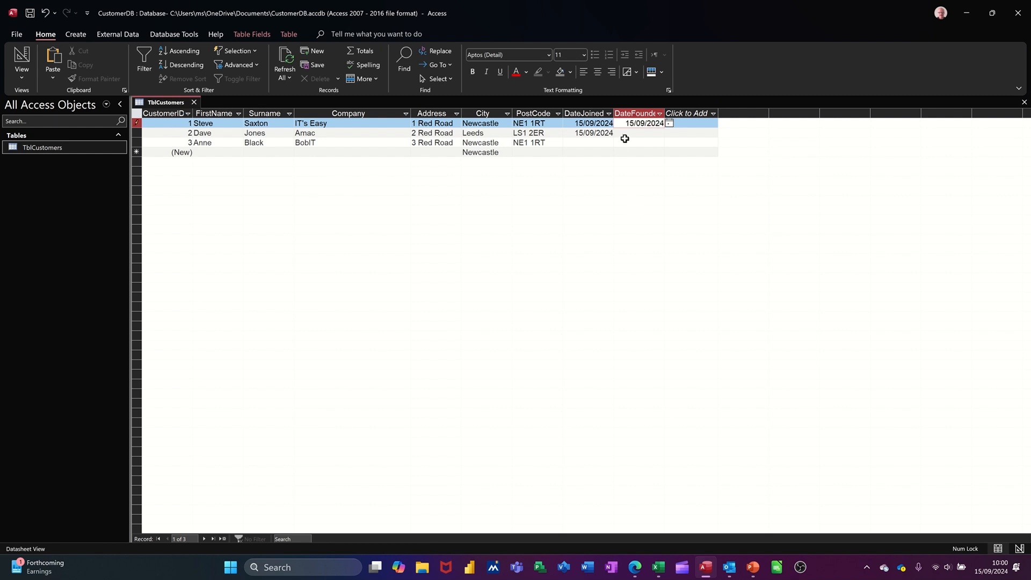
left_click(639, 134)
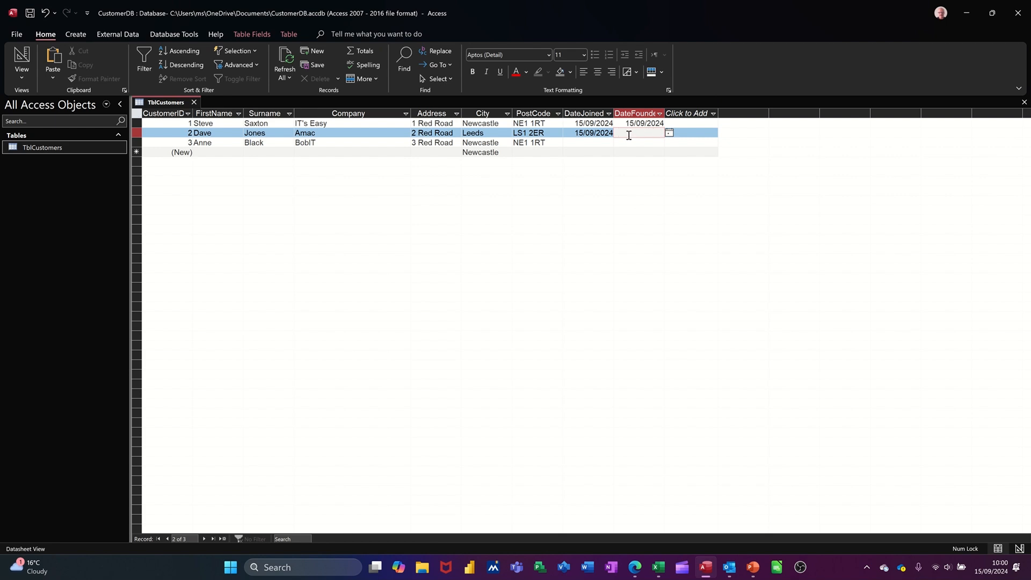
type("24/09/2024")
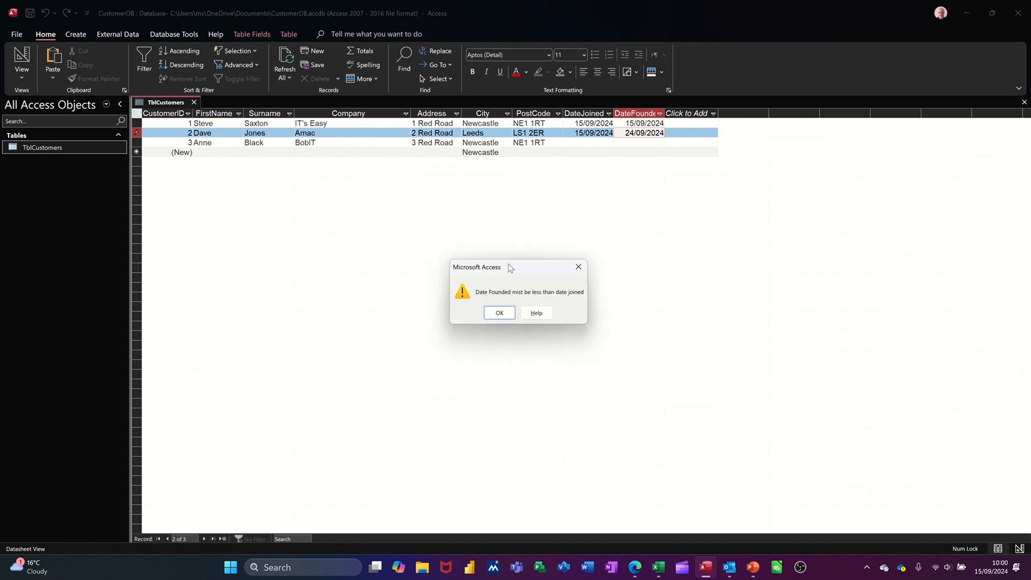
- Dismiss the warning and correct Dave's DateFounded to 14/09/2024 so the record saves
left_click_drag(506, 266, 697, 184)
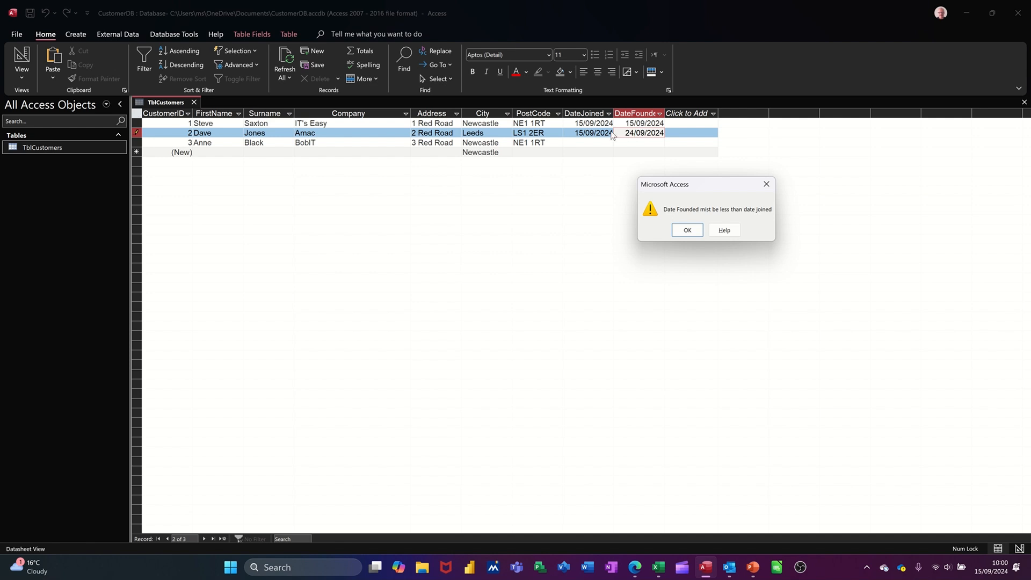
mouse_move(649, 187)
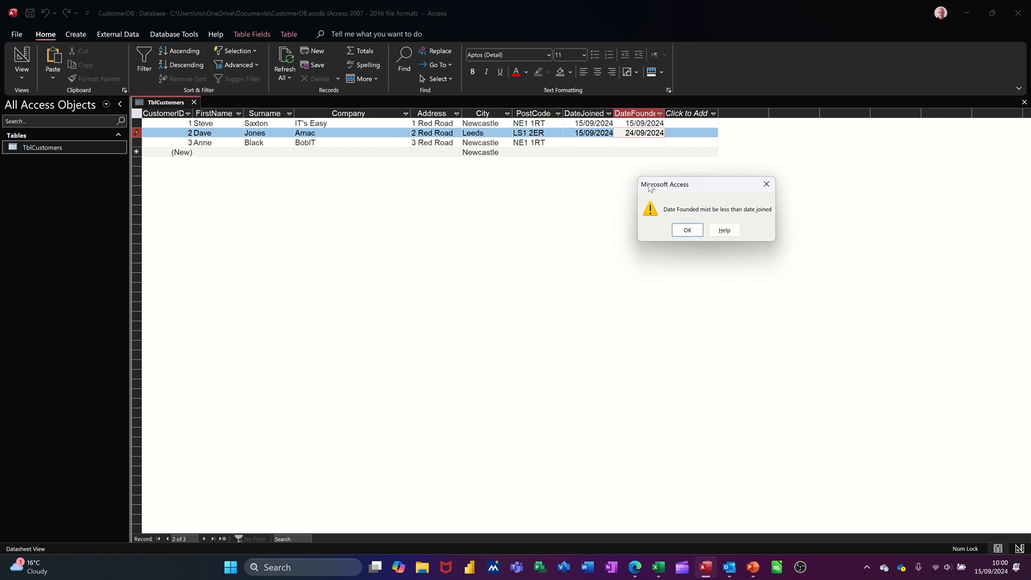
left_click(686, 230)
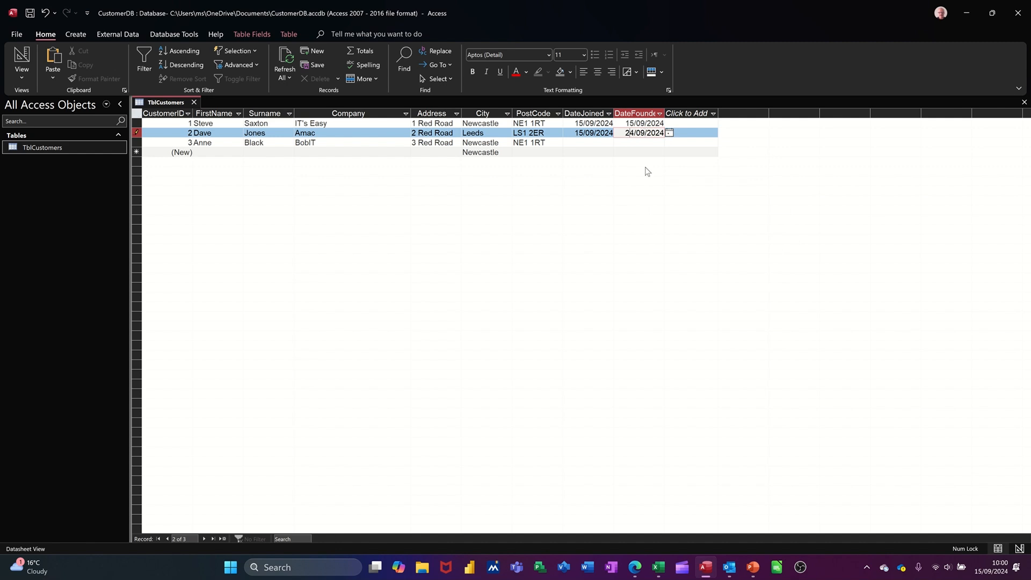
type("14/09/2024")
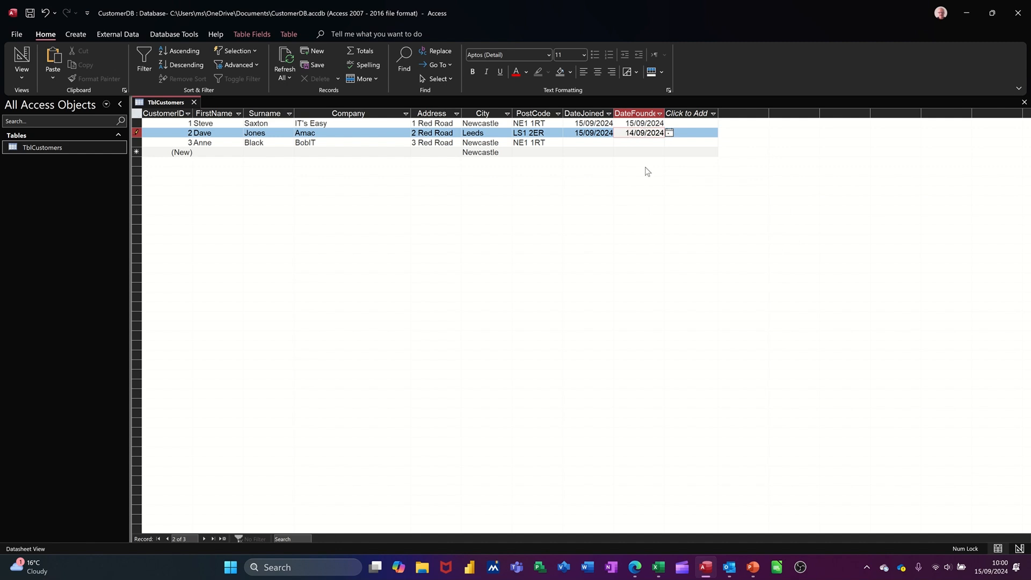
left_click(190, 143)
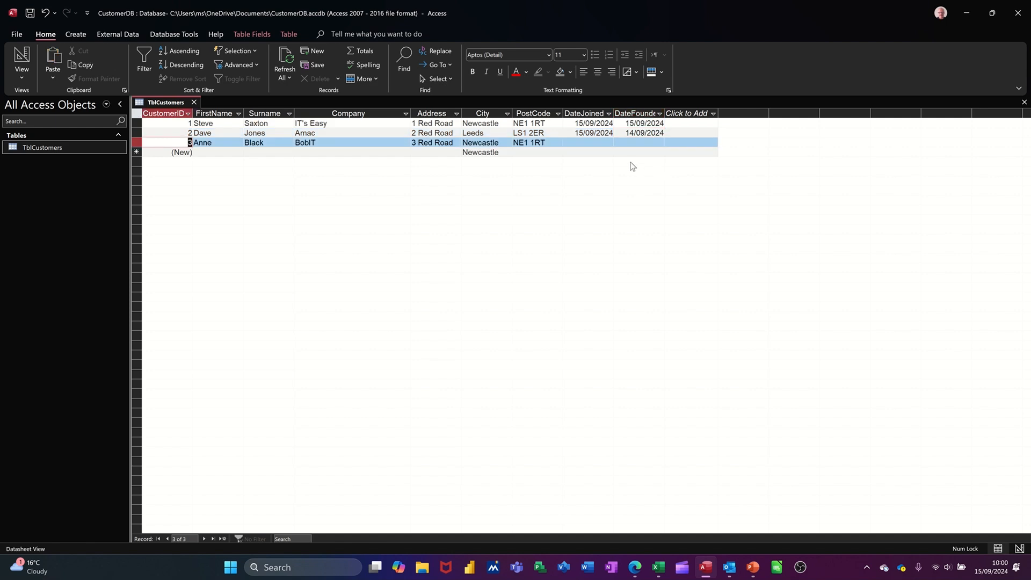